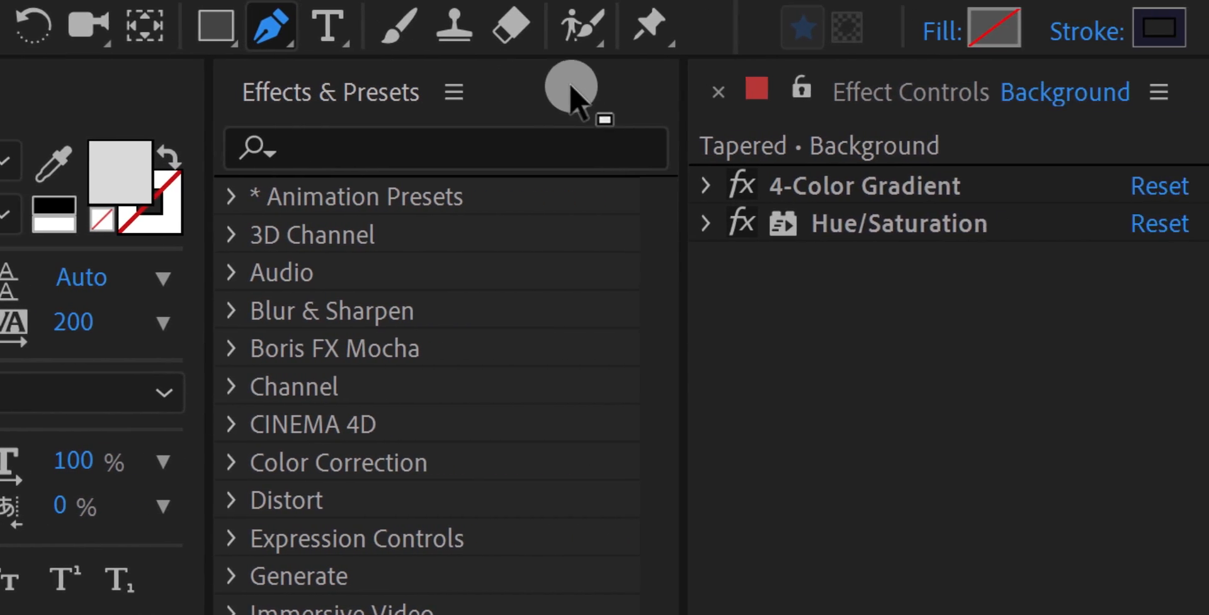
# Set the Pen tool's Stroke to Solid Color with Fill None before drawing the path.
pyautogui.click(1150, 29)
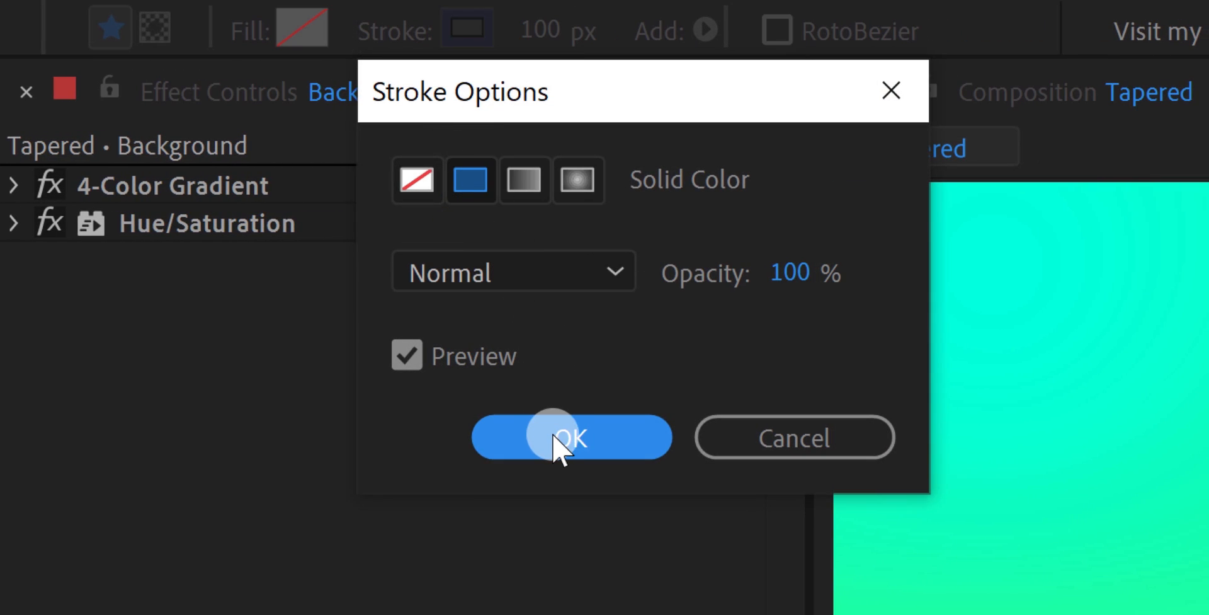
pyautogui.click(570, 437)
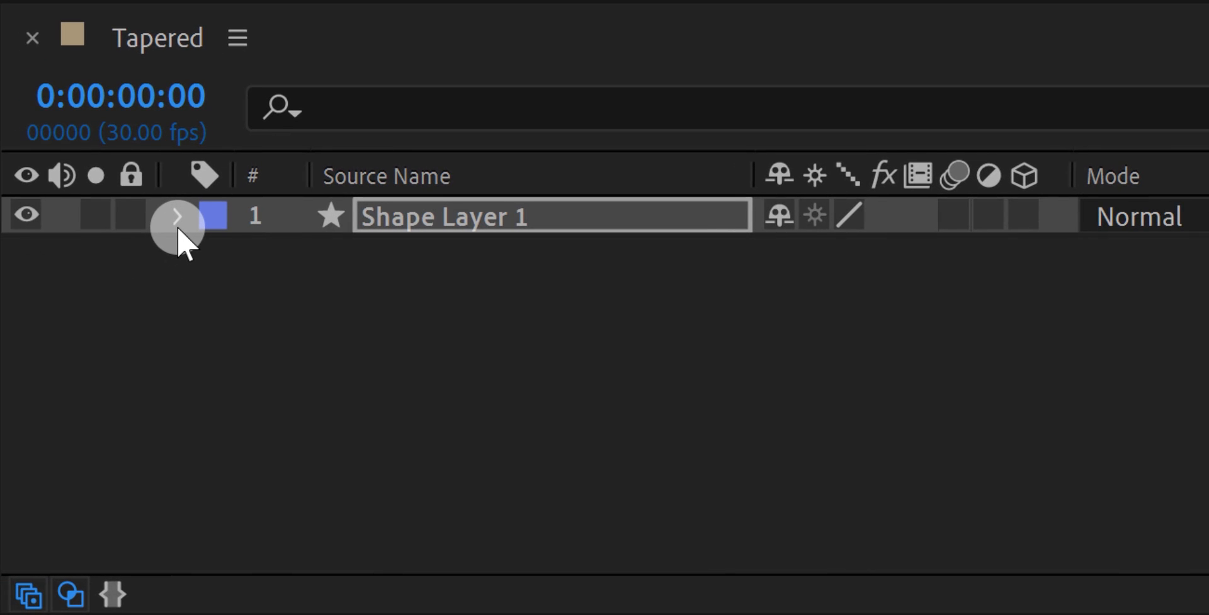
# Raise Stroke 1's Taper Start Length so the curved stroke thins to a point.
pyautogui.click(178, 216)
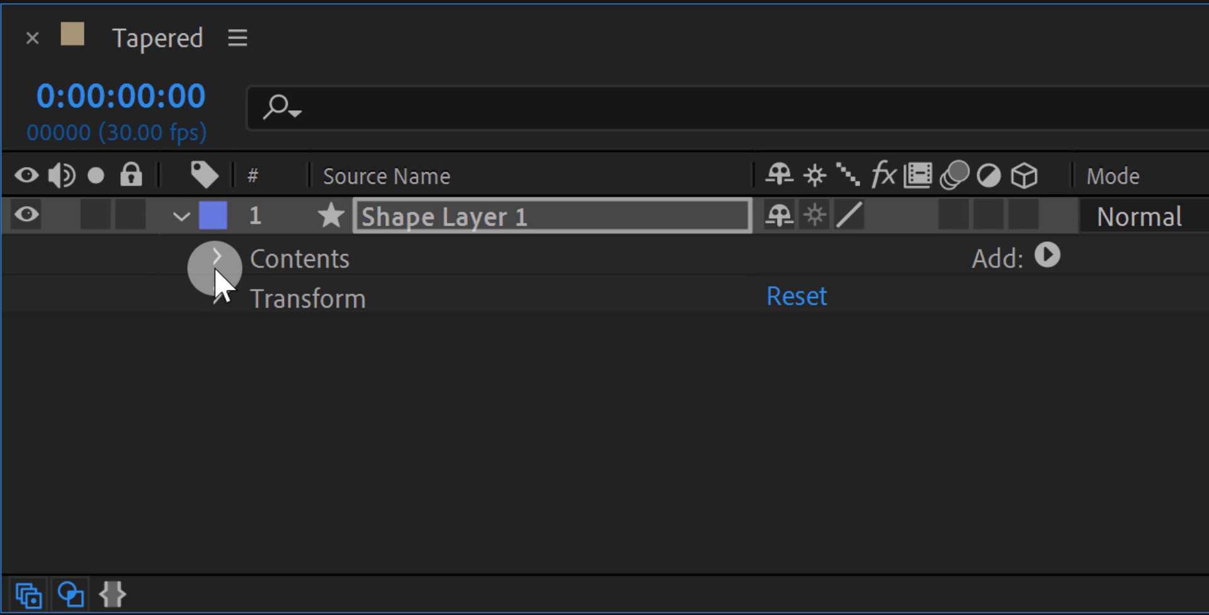
pyautogui.click(218, 259)
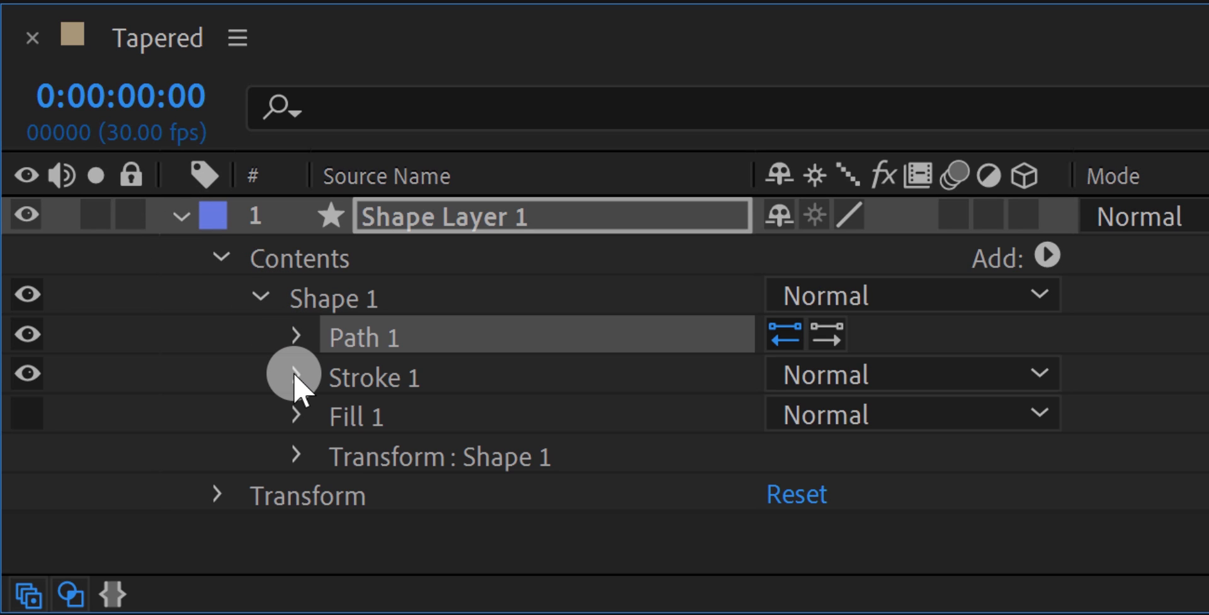
pyautogui.click(262, 377)
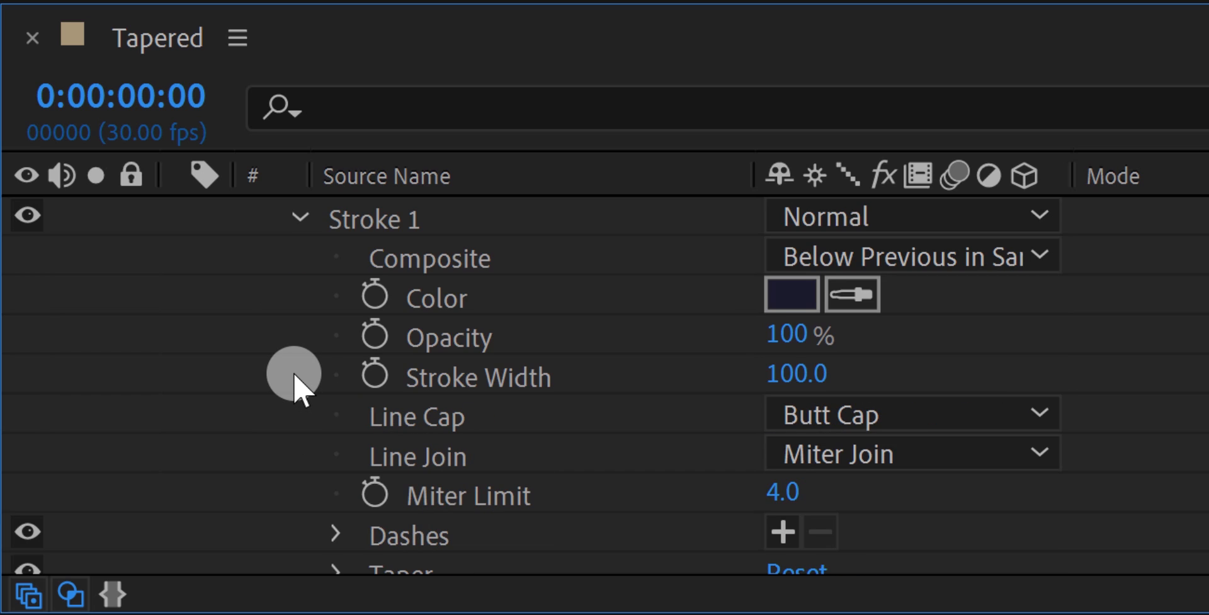
pyautogui.scroll(-3)
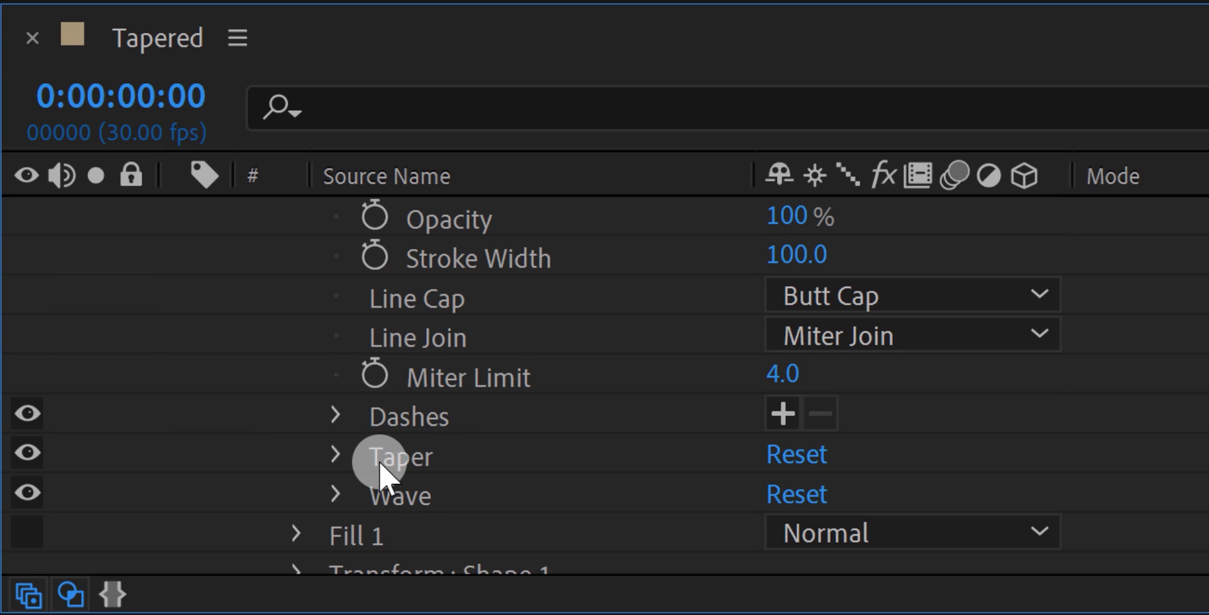
pyautogui.click(335, 454)
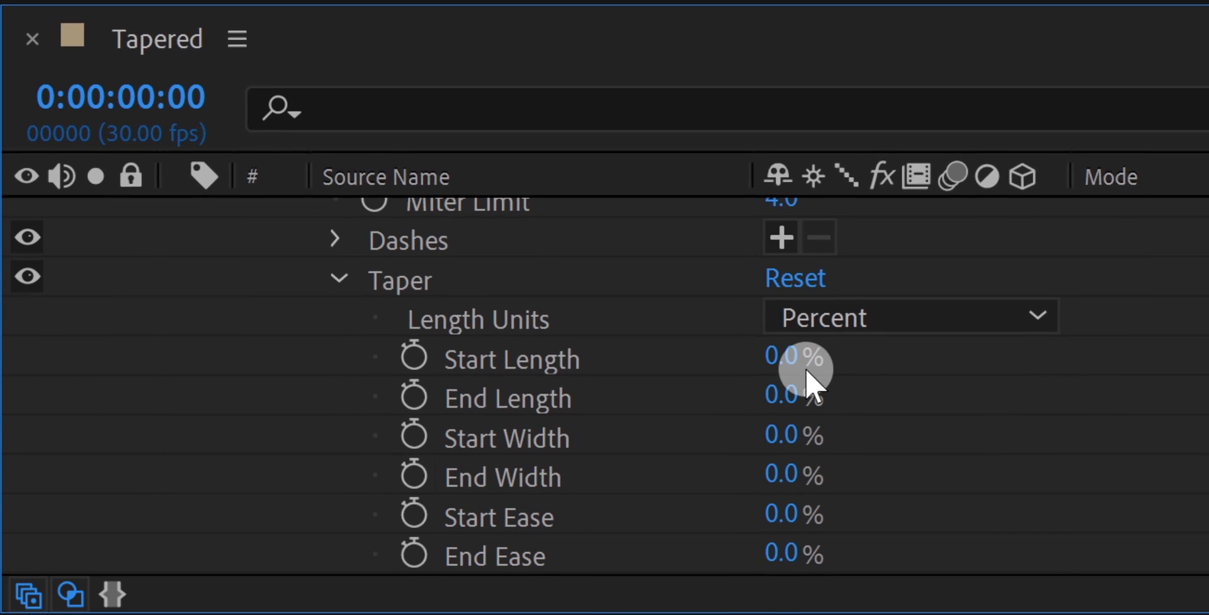
pyautogui.moveTo(786, 359); pyautogui.dragTo(832, 359)
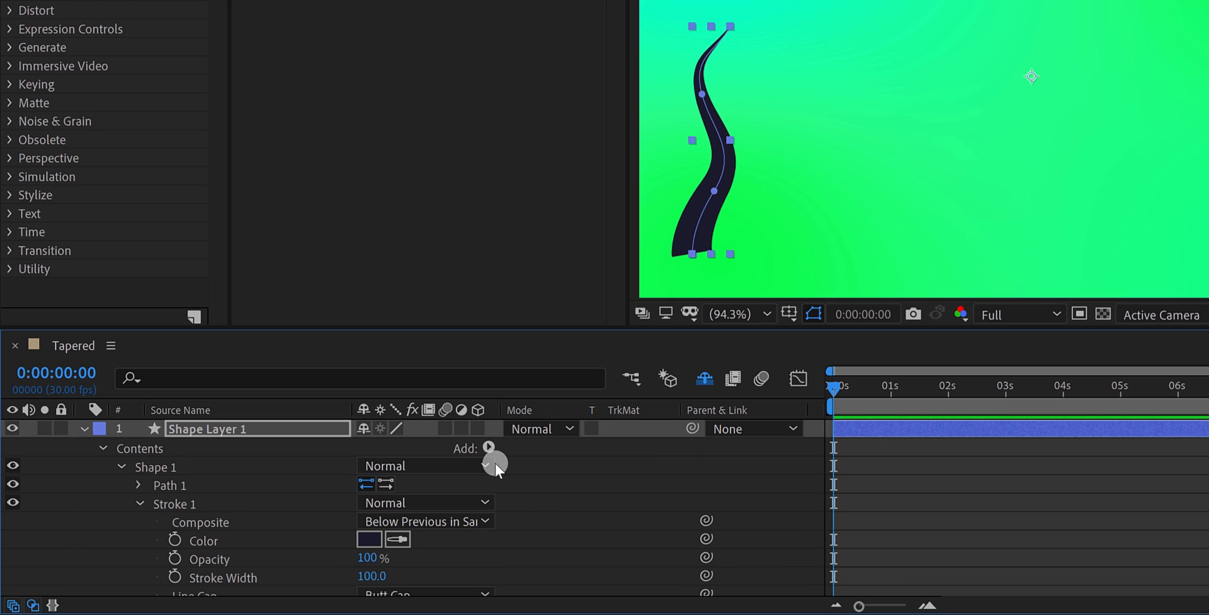
# Add Trim Paths to Shape 1 and start keyframing its End value at 0%.
pyautogui.click(489, 447)
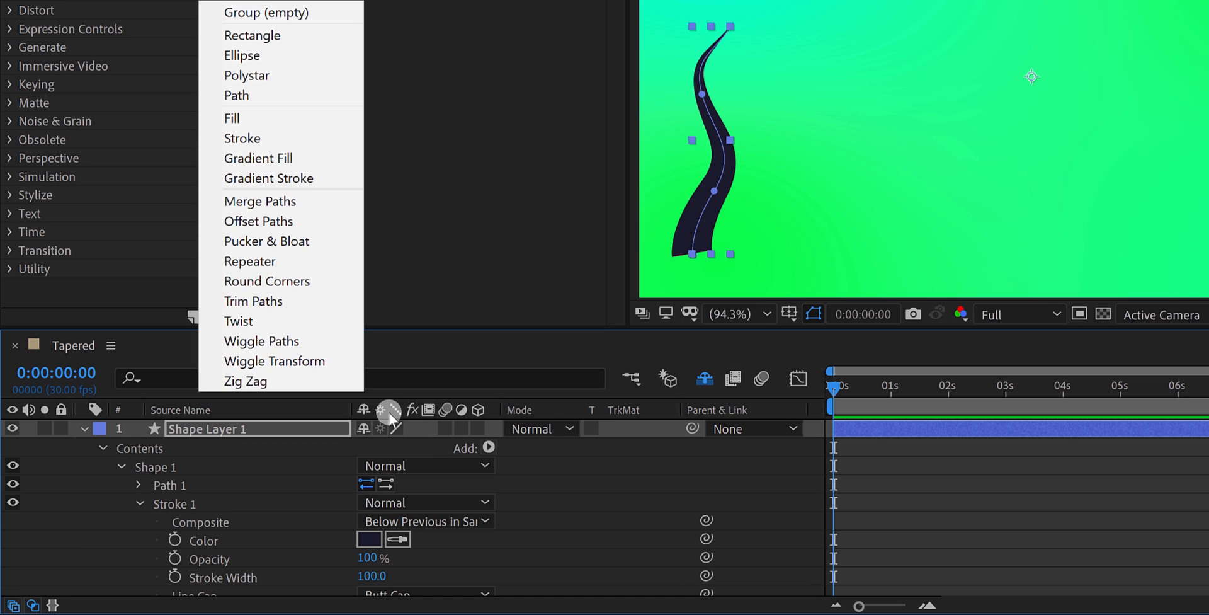
pyautogui.click(254, 301)
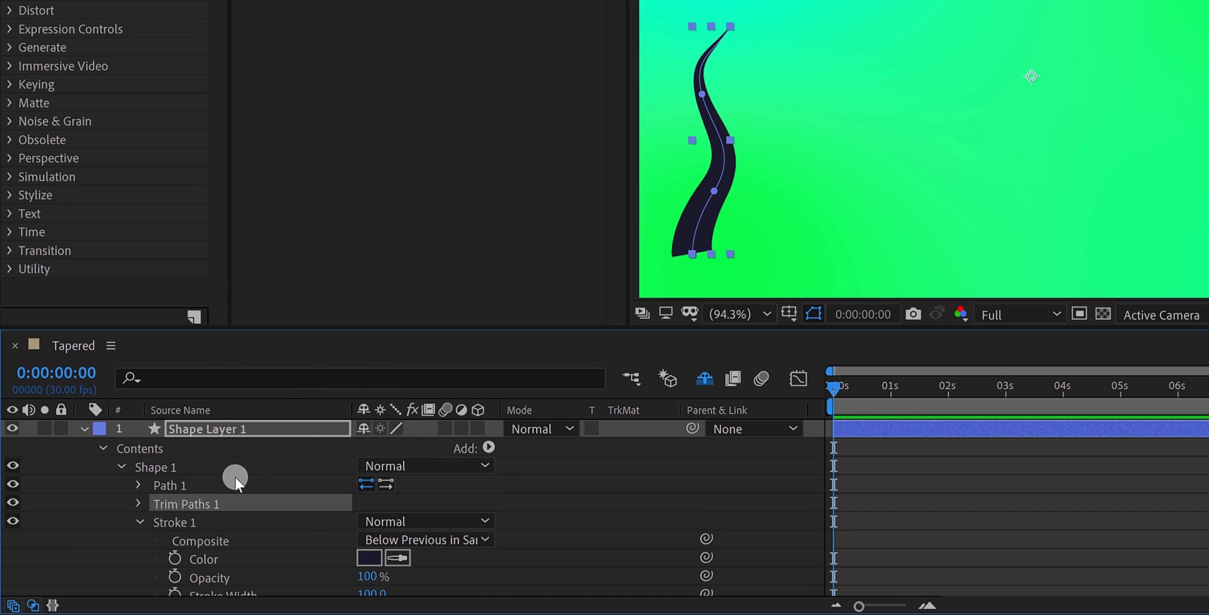
pyautogui.click(138, 504)
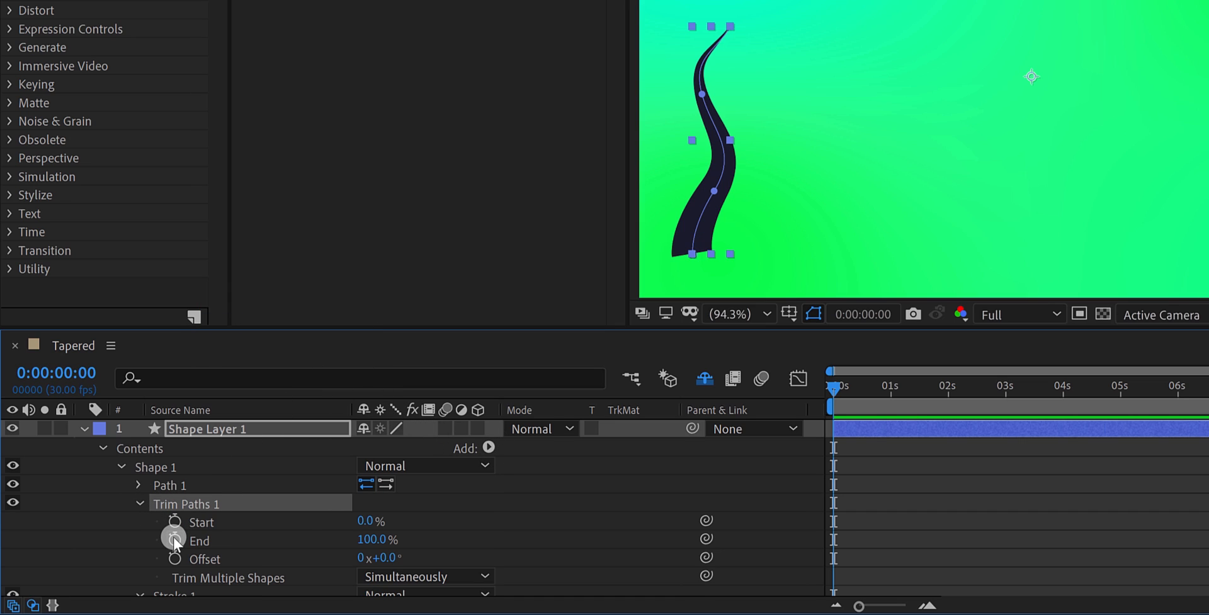
pyautogui.click(174, 539)
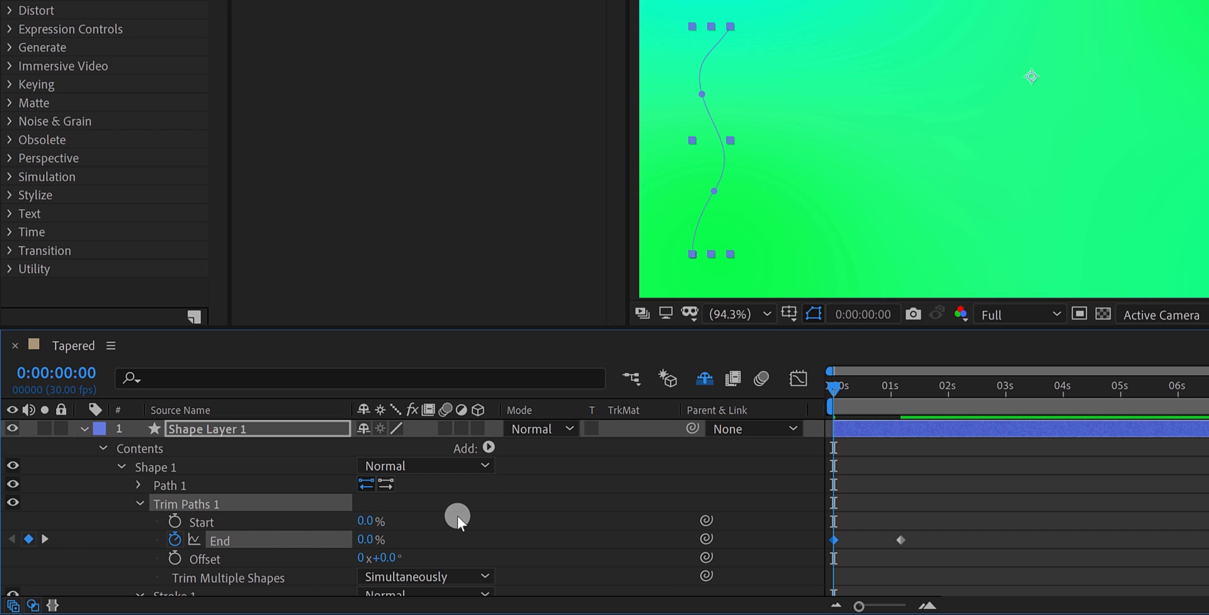
# Scrub the End keyframes to 100% over about one second and raise Taper Start Length to 100%.
pyautogui.moveTo(835, 385); pyautogui.dragTo(840, 385)
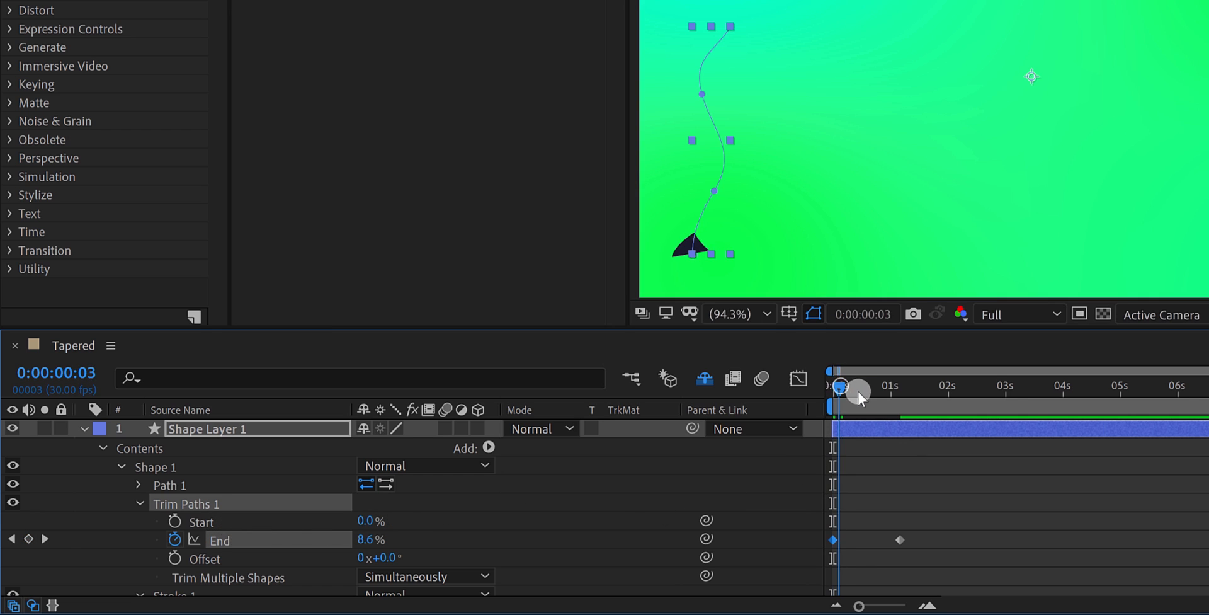
pyautogui.moveTo(840, 391); pyautogui.dragTo(869, 391)
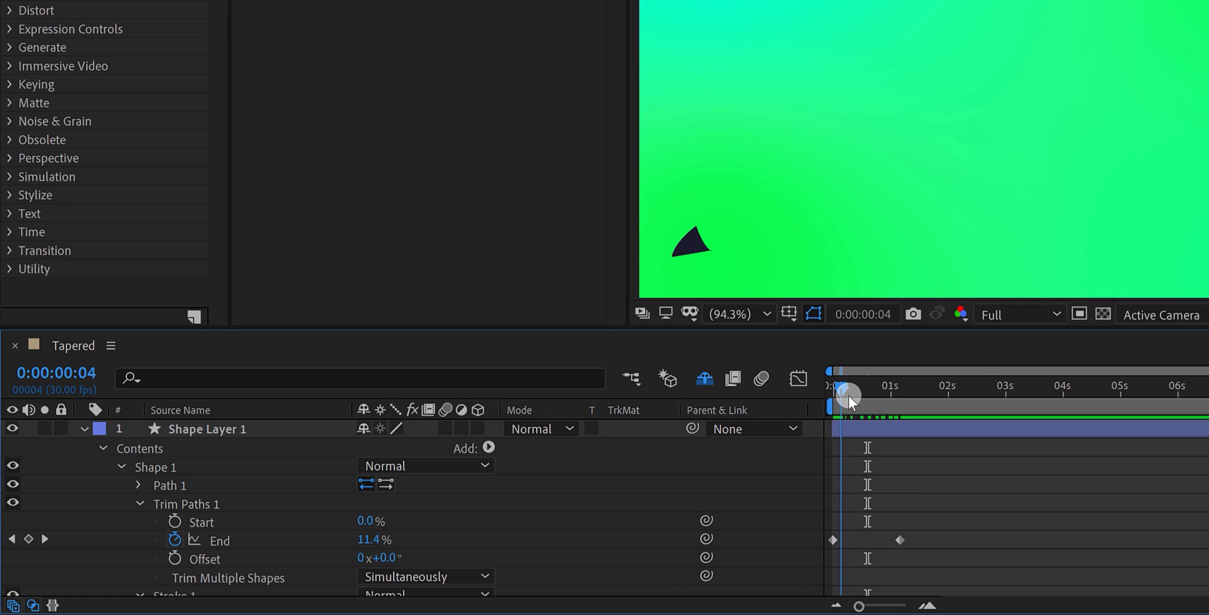
pyautogui.moveTo(847, 404); pyautogui.dragTo(899, 409)
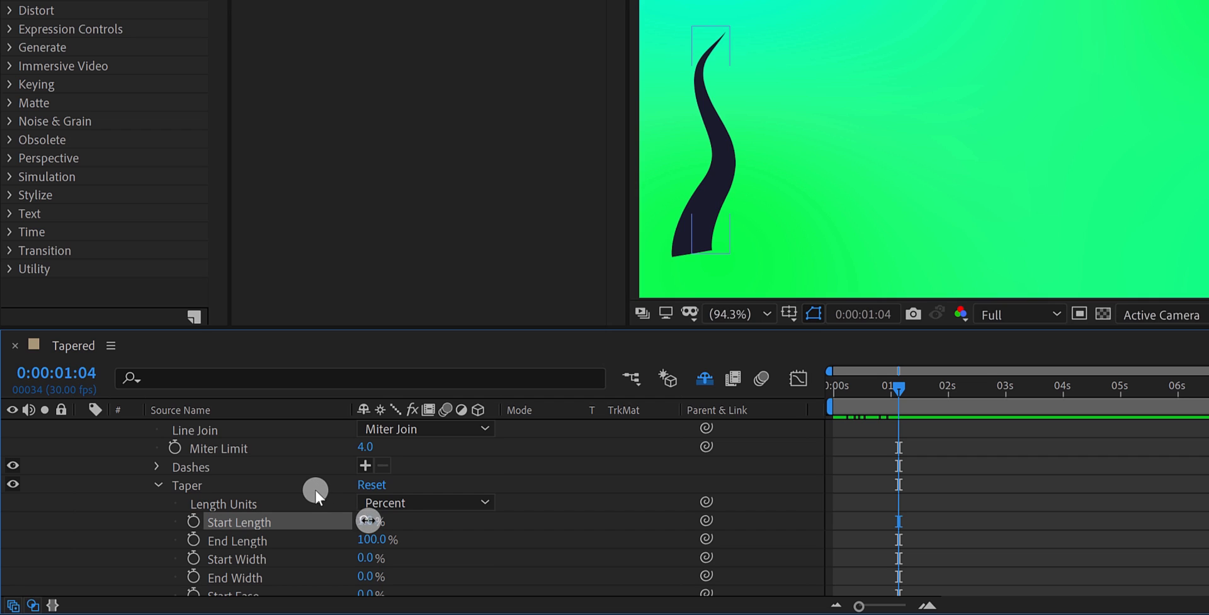
pyautogui.moveTo(369, 521); pyautogui.dragTo(512, 517)
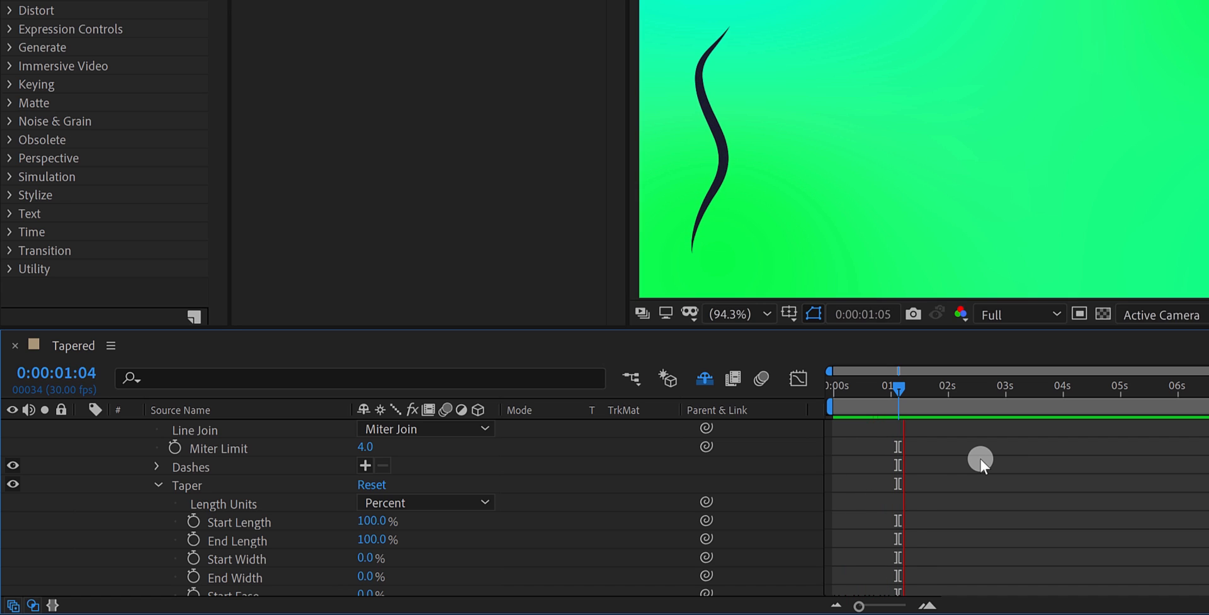
pyautogui.click(1008, 385)
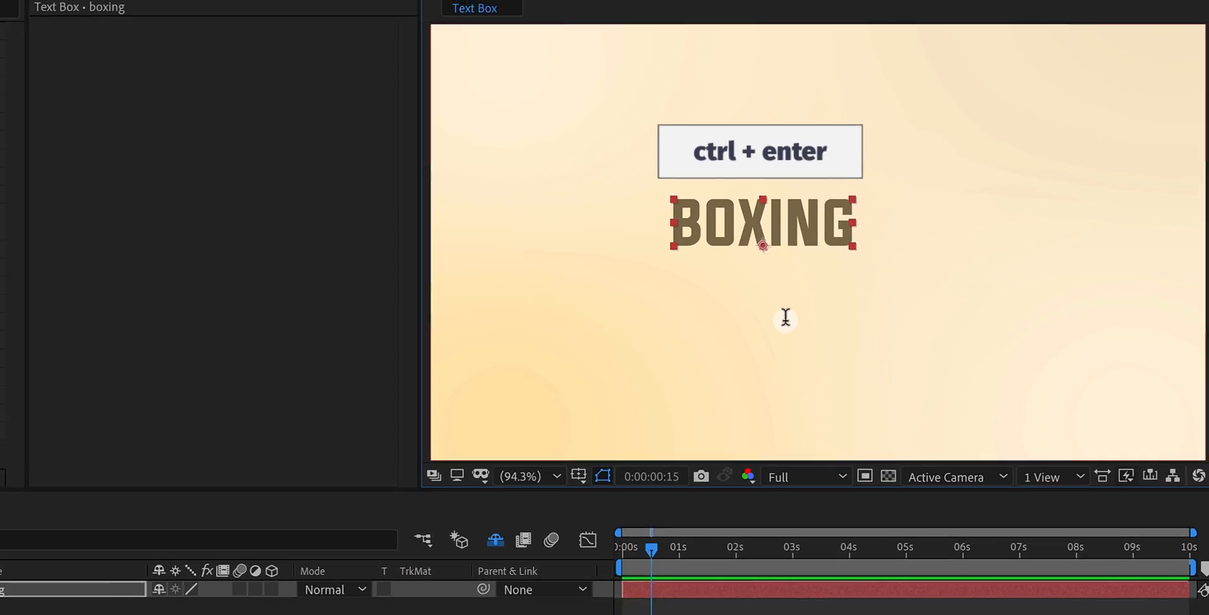
# Commit the BOXING text layer with Ctrl+Enter to leave text editing.
pyautogui.press('ctrl+enter')
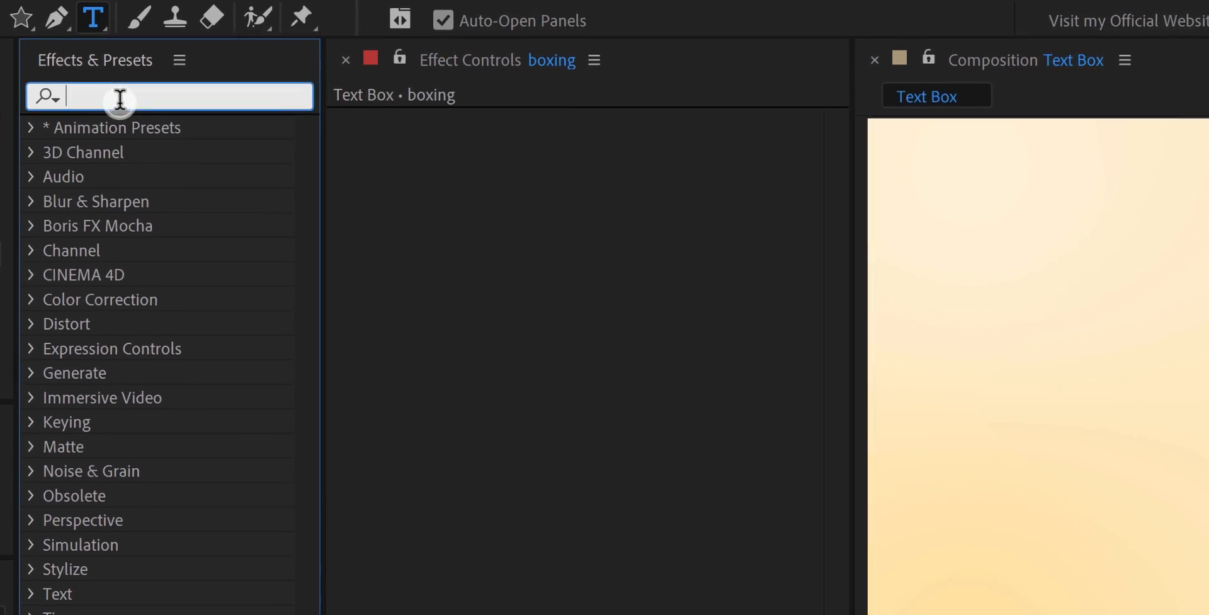
# Apply Shift Channels to BOXING with Take Alpha From set to Full On.
pyautogui.write('s')
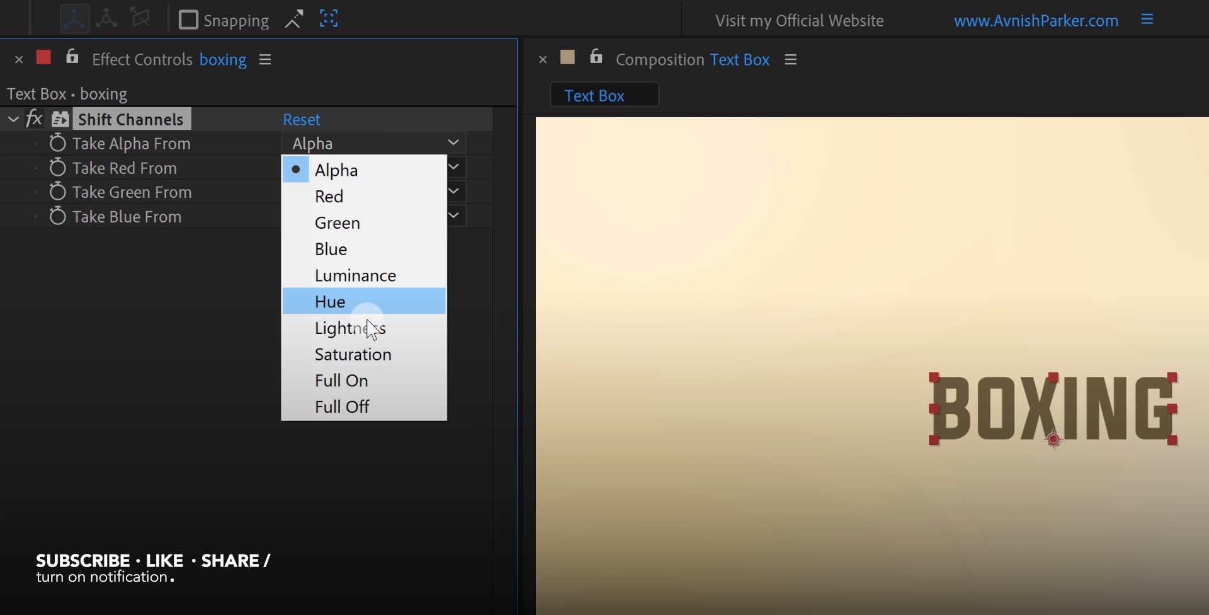
pyautogui.click(341, 379)
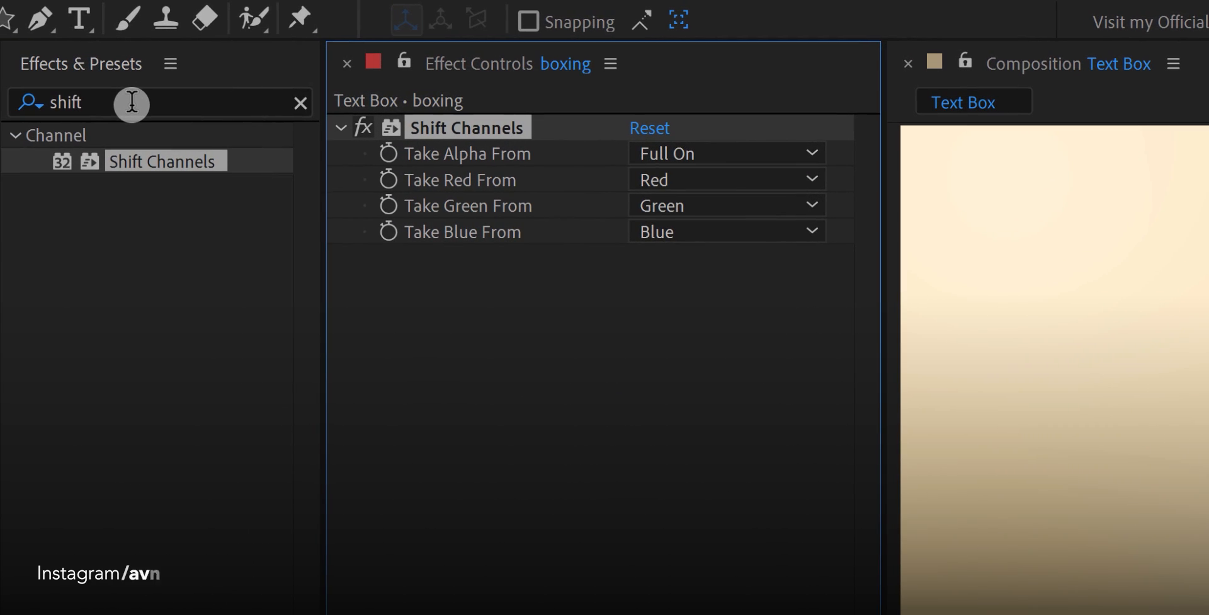
# Apply a Fill effect to BOXING and set its colour to dark grey #373737.
pyautogui.write('fill')
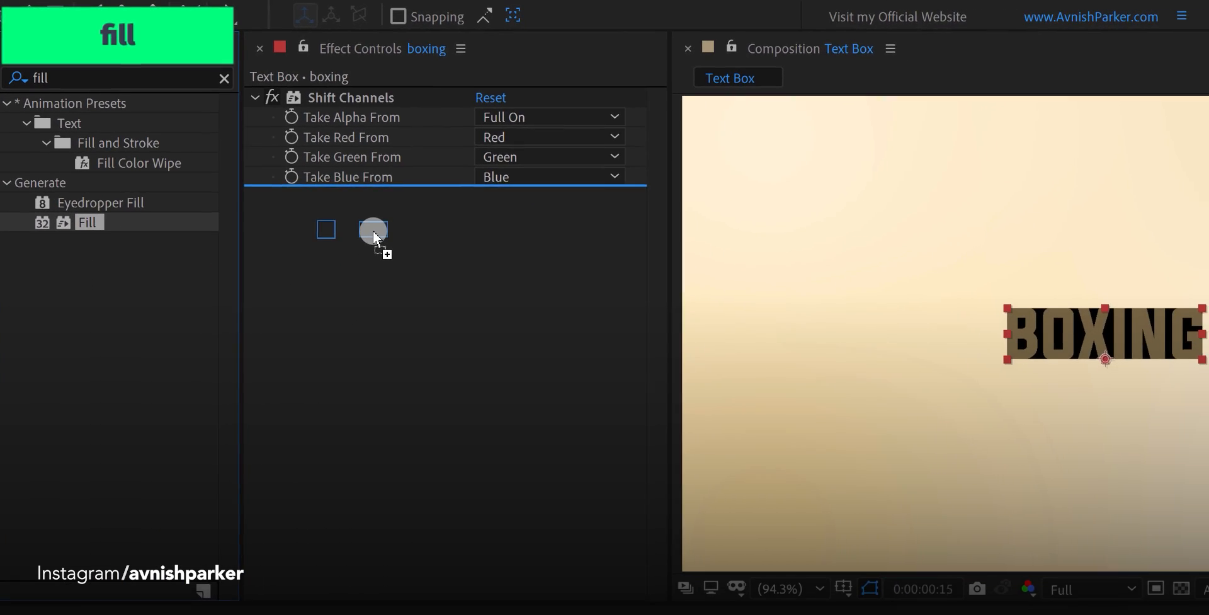
pyautogui.moveTo(88, 221); pyautogui.dragTo(372, 232)
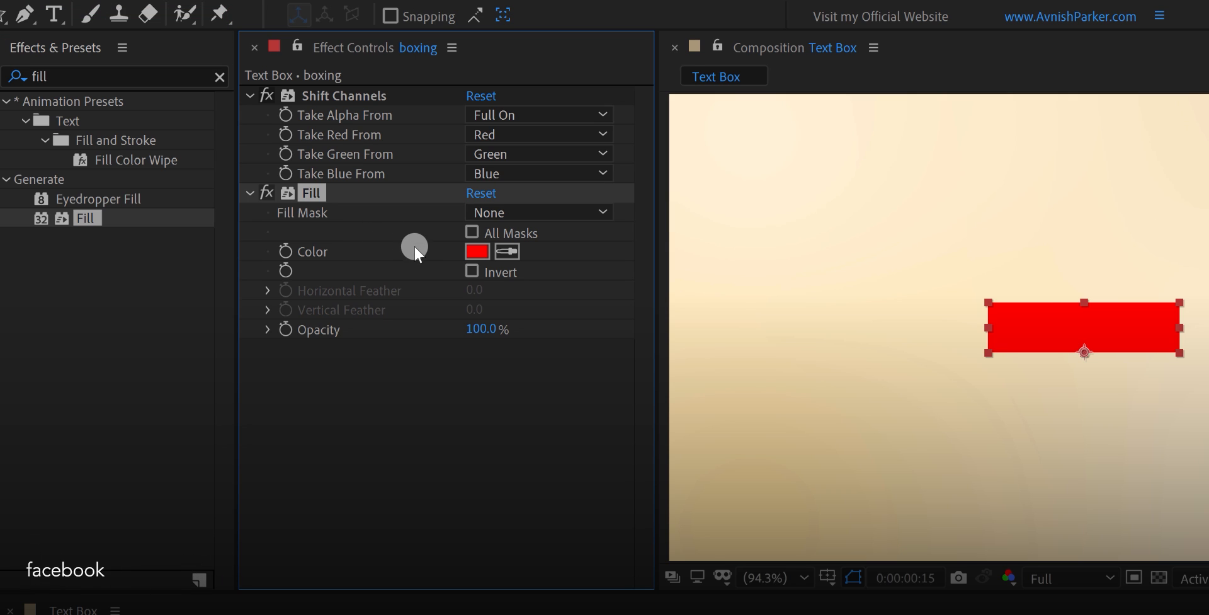
pyautogui.click(476, 251)
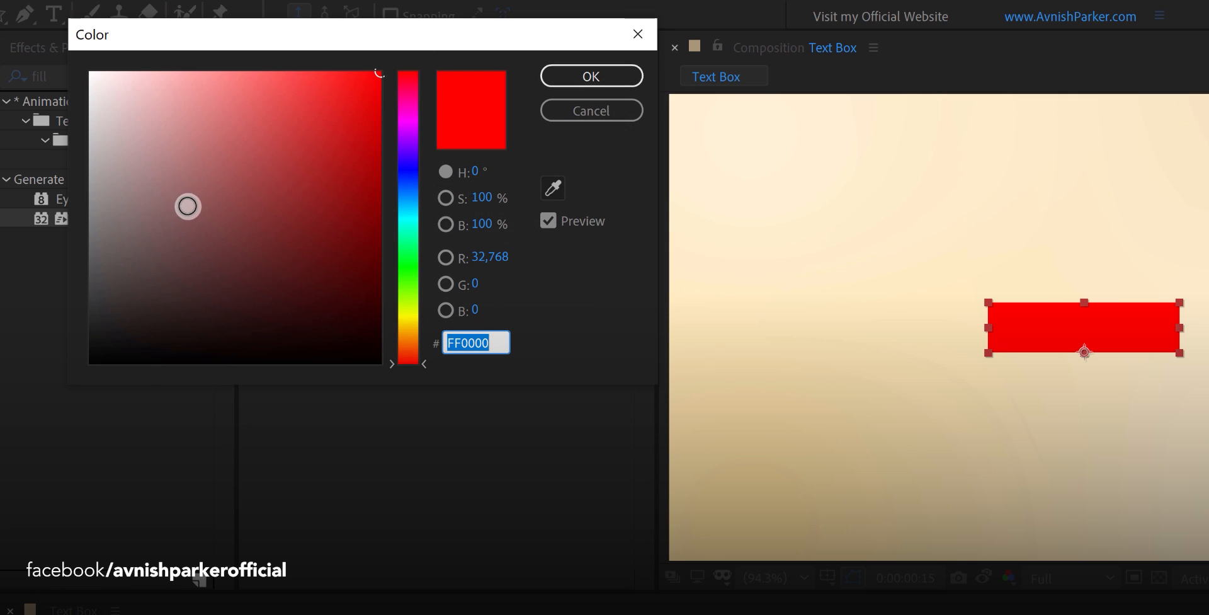
pyautogui.moveTo(188, 205); pyautogui.dragTo(58, 301)
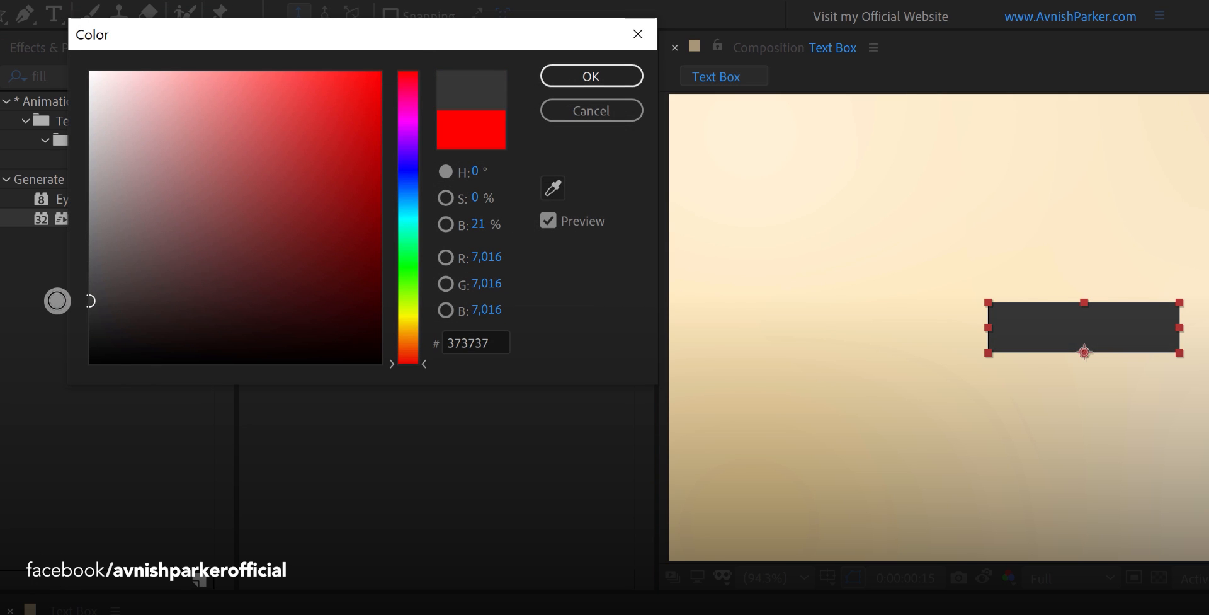
pyautogui.click(299, 218)
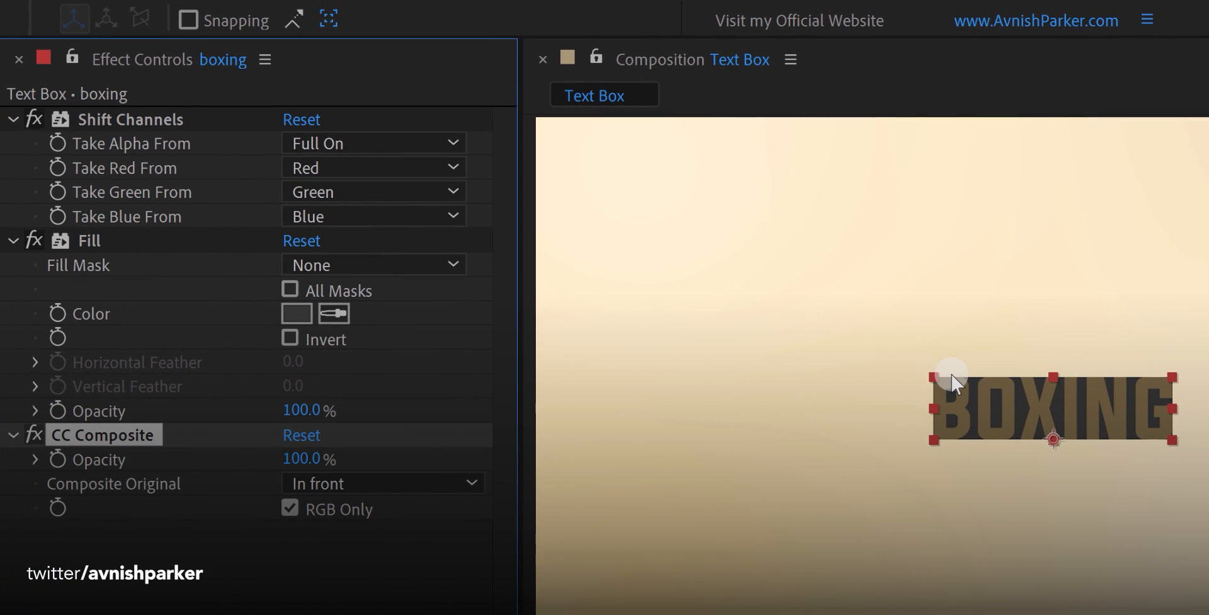
pyautogui.moveTo(966, 449)
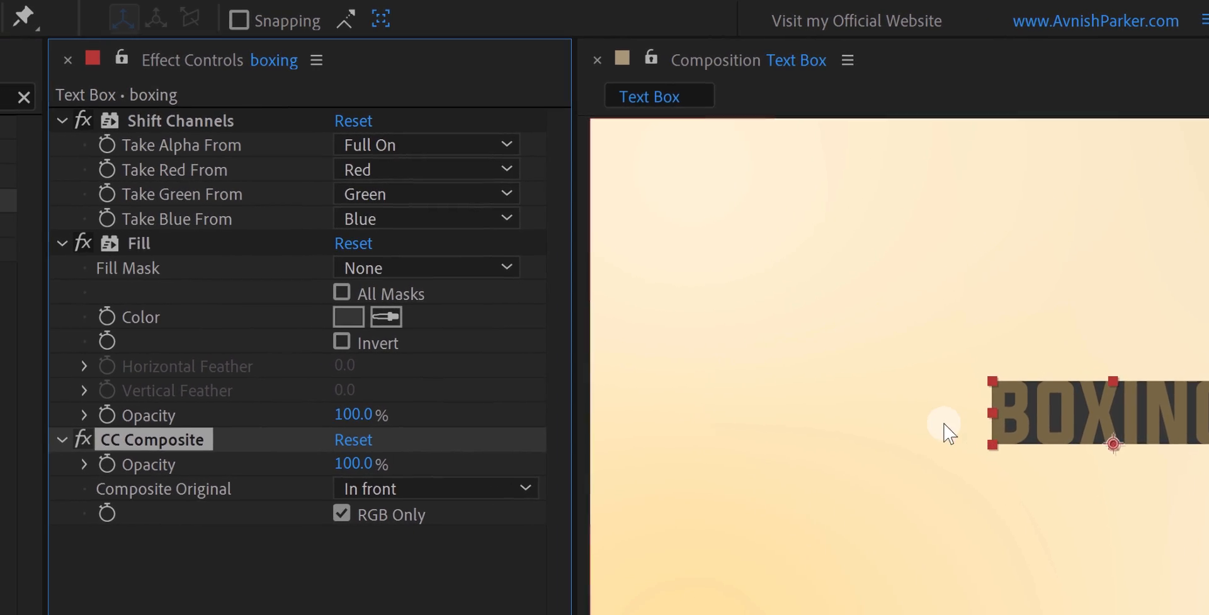
# Apply CC Composite to restore the letters, then CC RepeTile with expand values of 50.
pyautogui.write('compo')
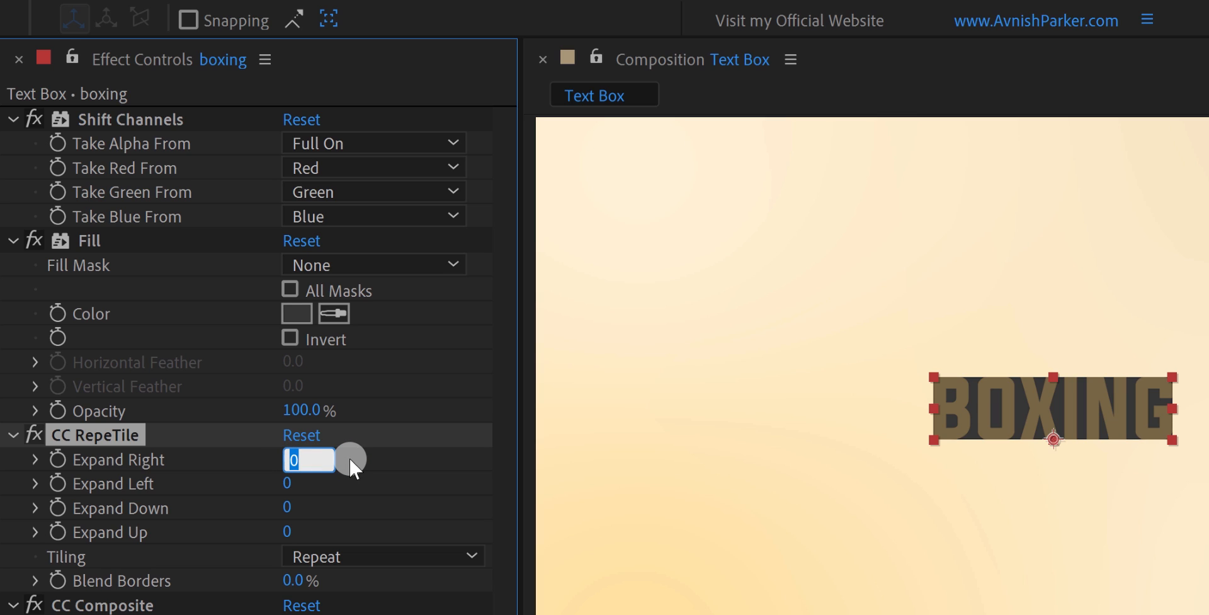
pyautogui.write('50')
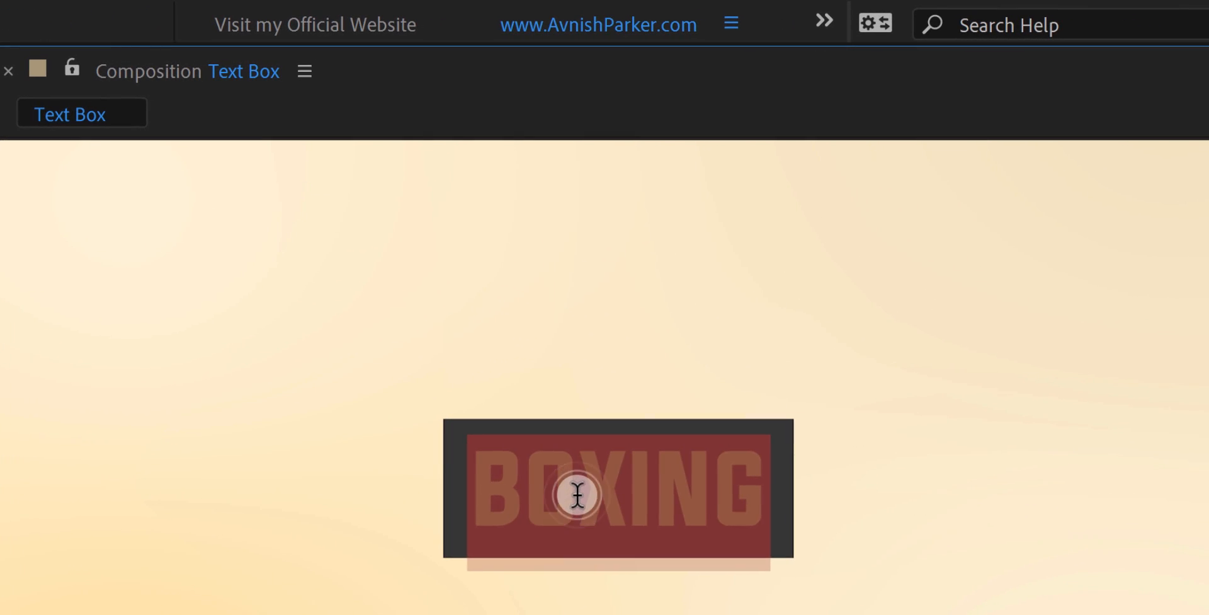
# Change the title to UNBOXING and set the box Fill colour to 353535.
pyautogui.write('UNB')
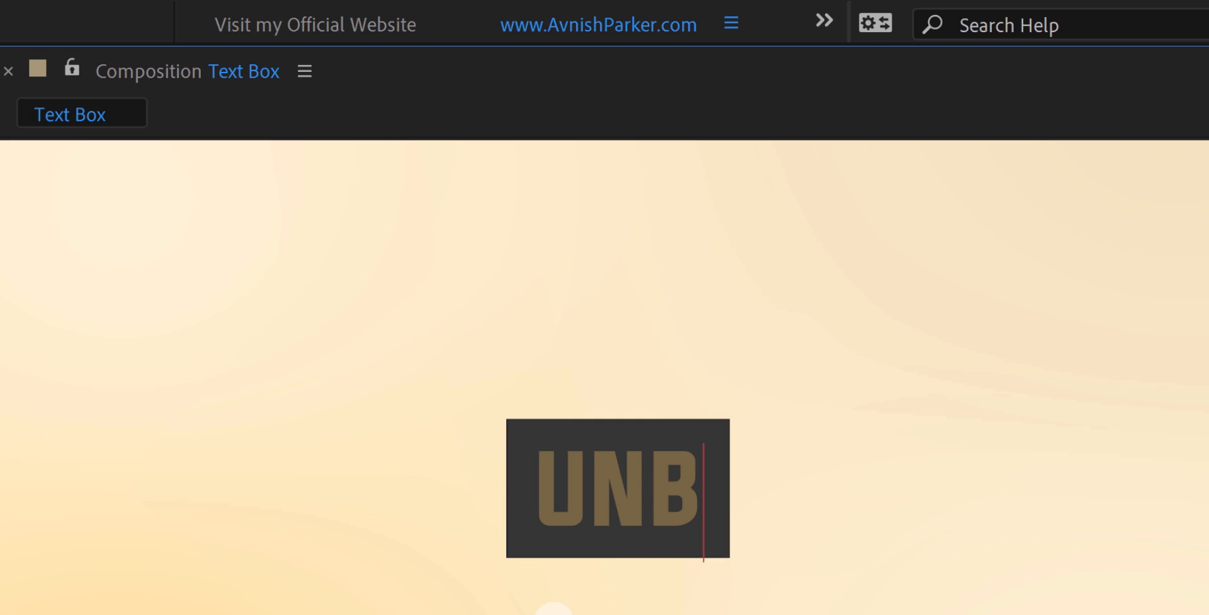
pyautogui.write('OXING')
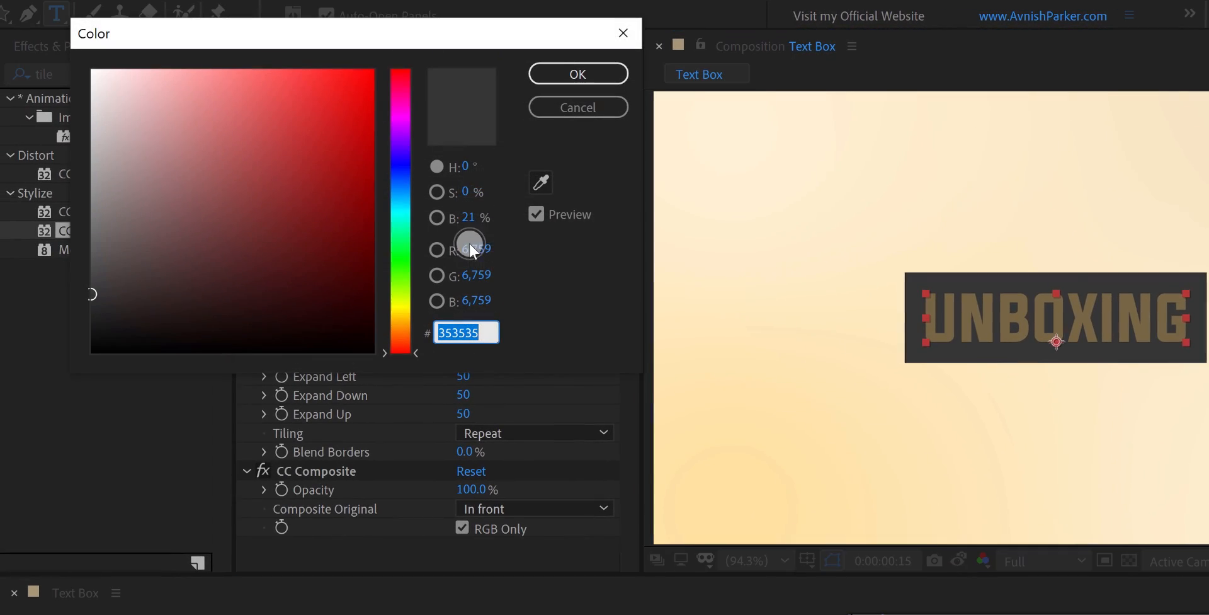
pyautogui.click(578, 73)
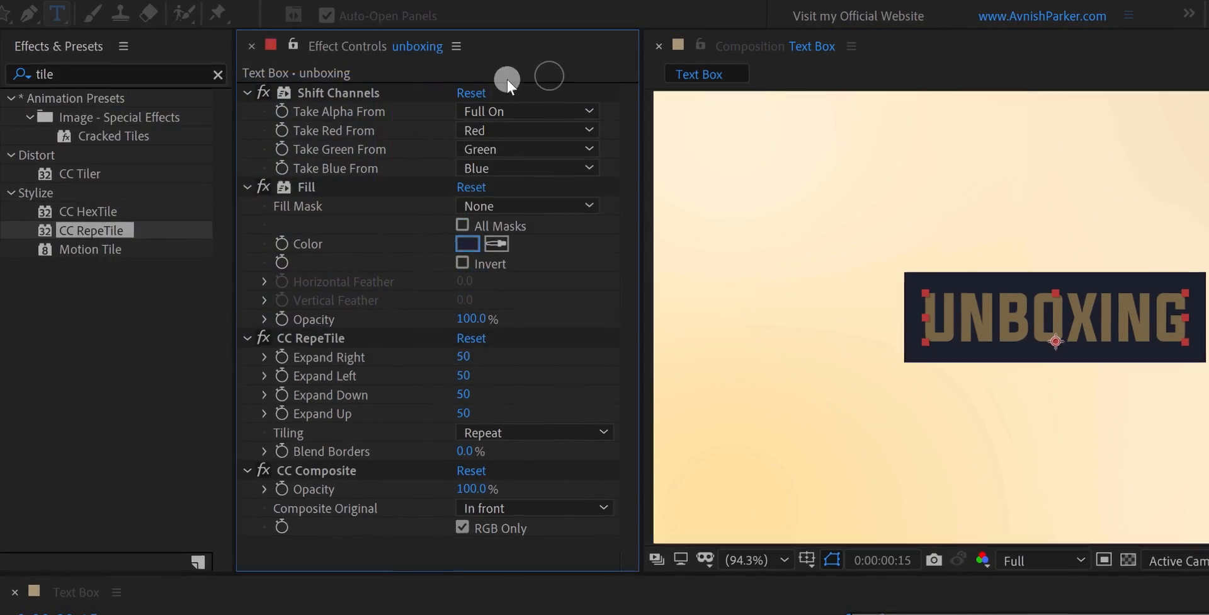
# Set the text fill colour to cream FFEECC in the Character panel.
pyautogui.click(466, 243)
pyautogui.write('FFEECC')
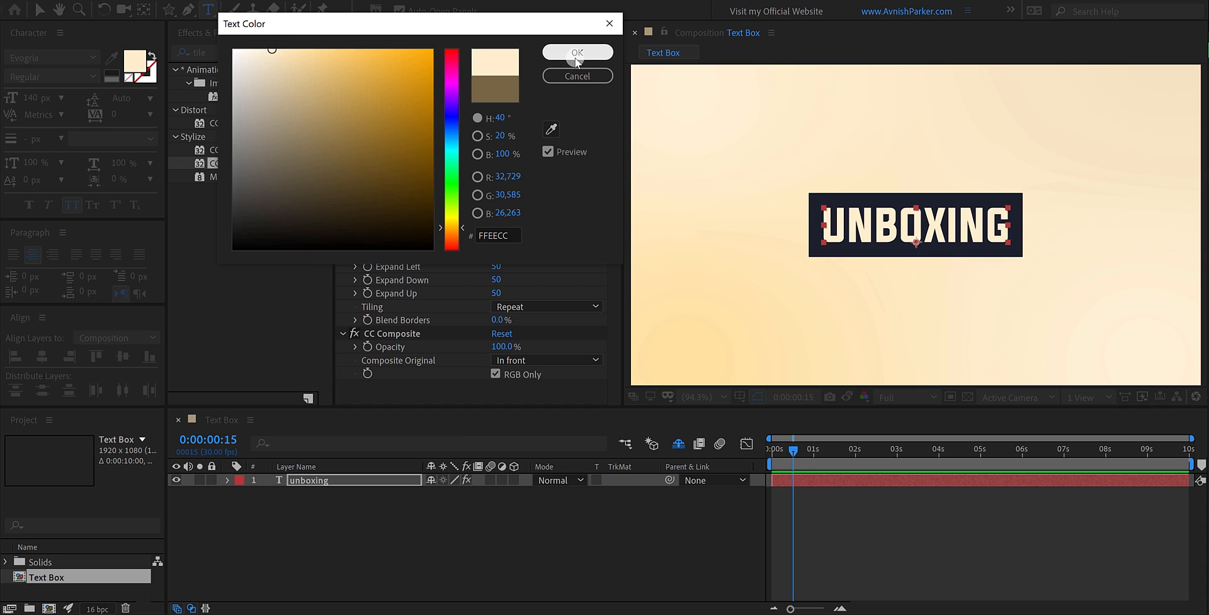
pyautogui.click(578, 53)
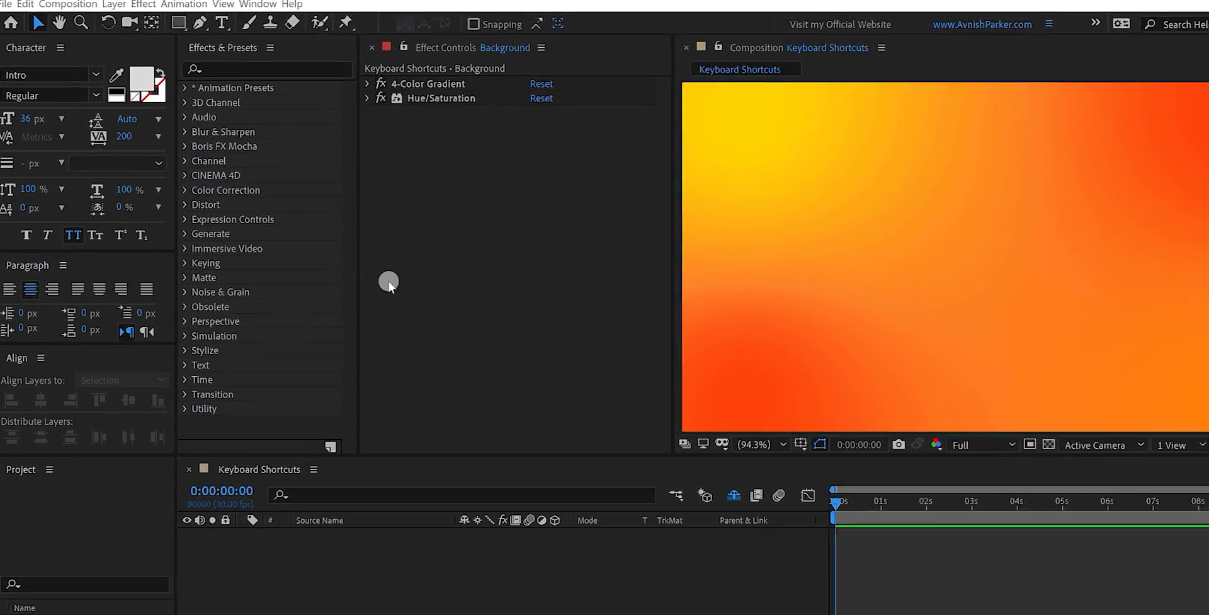
# Bring up the Keyboard Shortcuts editor from the Edit menu.
pyautogui.click(25, 5)
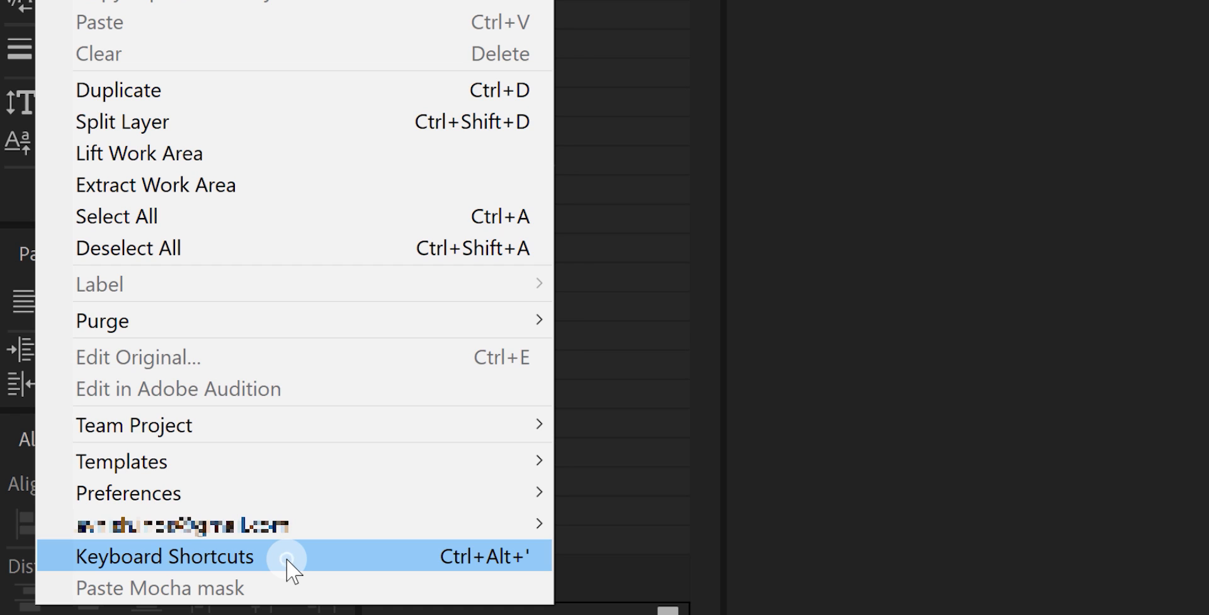
pyautogui.click(164, 556)
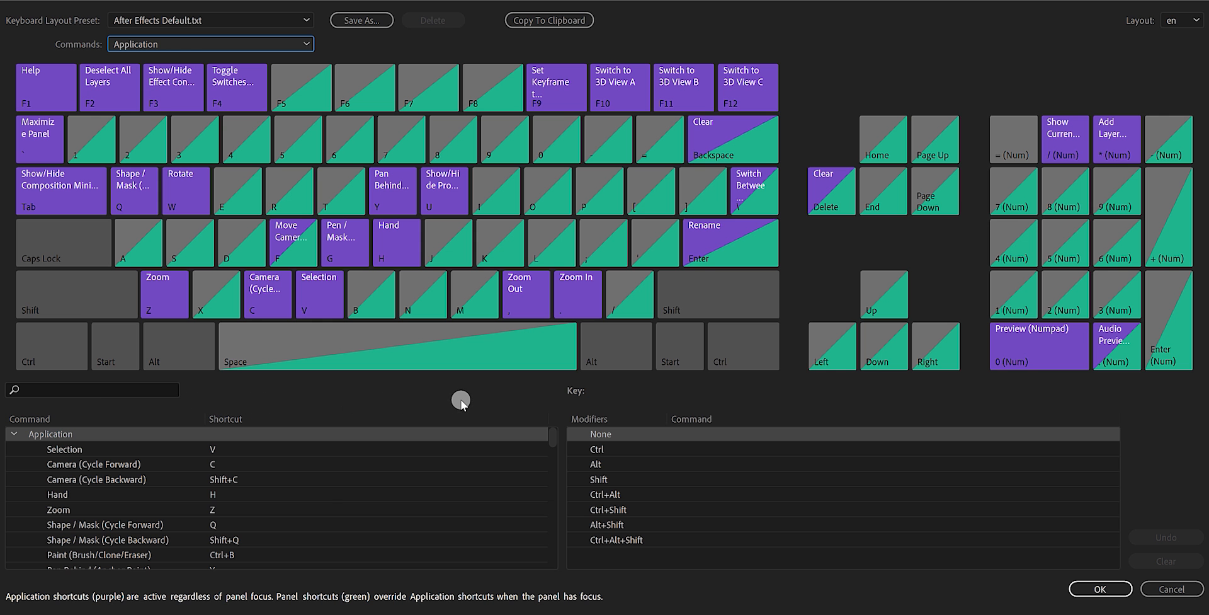
pyautogui.moveTo(470, 402)
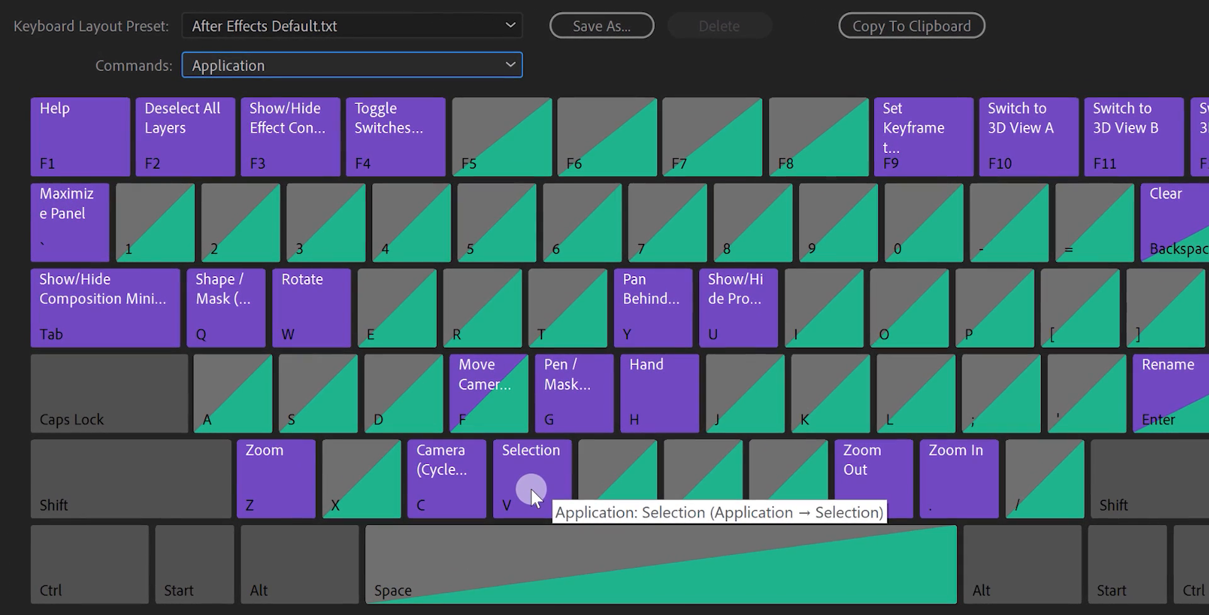
pyautogui.moveTo(577, 415)
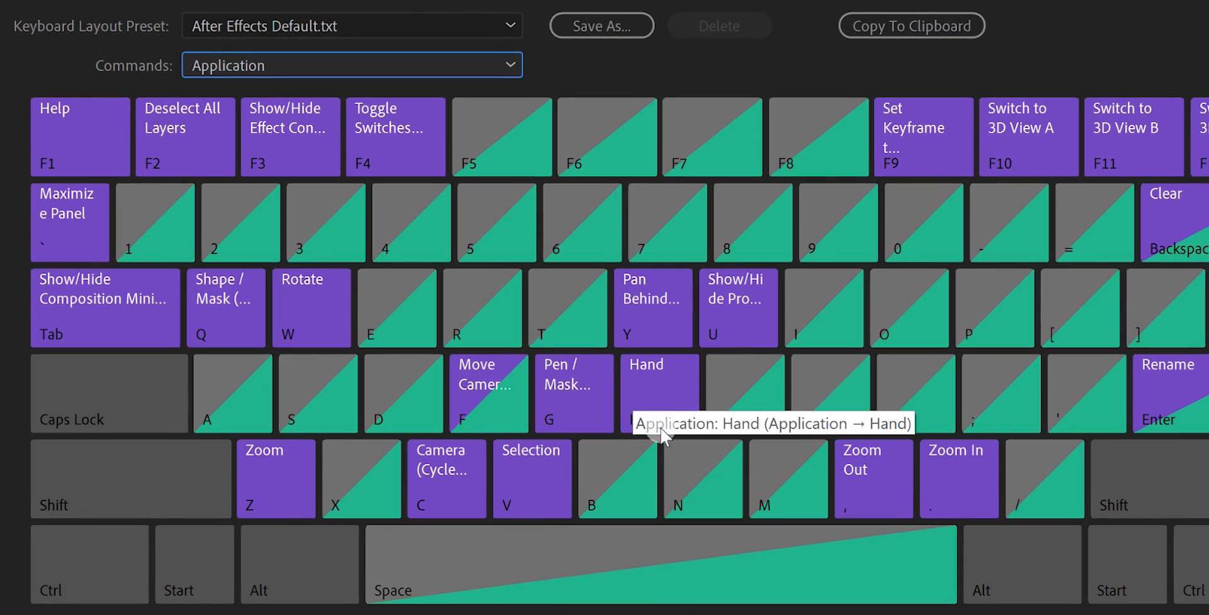
pyautogui.moveTo(643, 555)
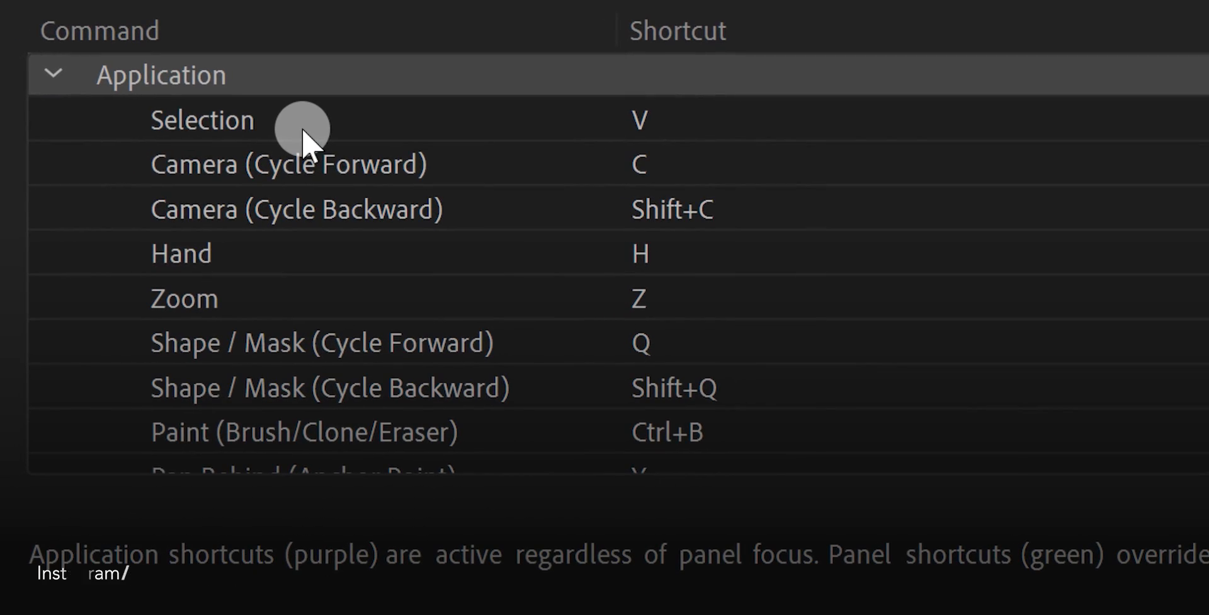
# Clear the Selection command's V shortcut and reassign V, creating a Custom preset.
pyautogui.click(637, 118)
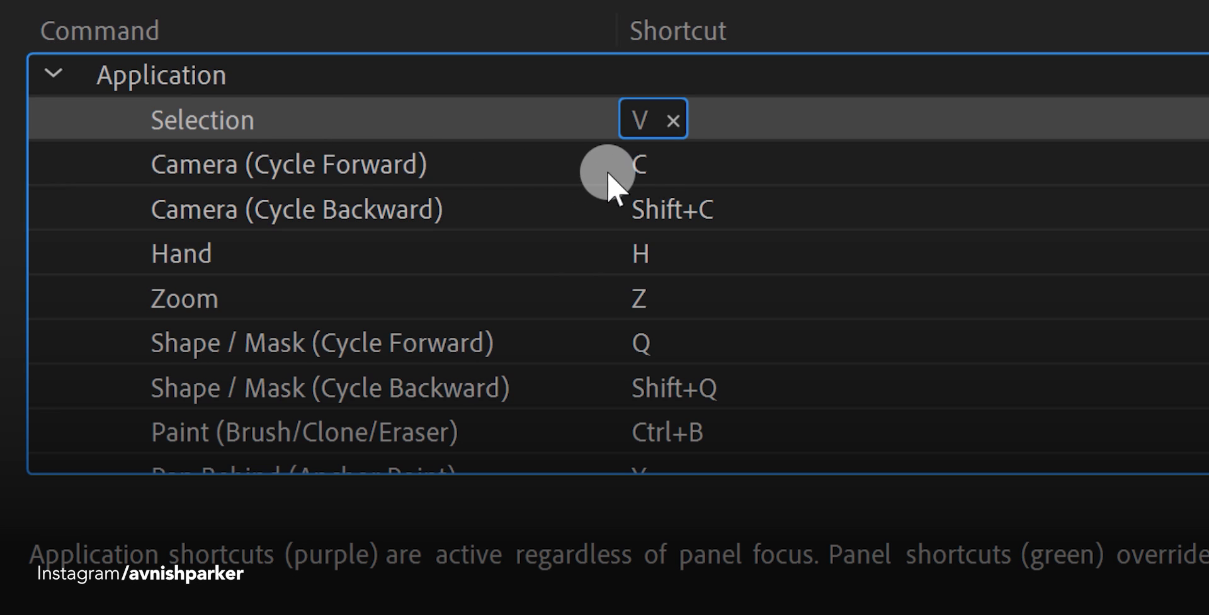
pyautogui.moveTo(659, 139)
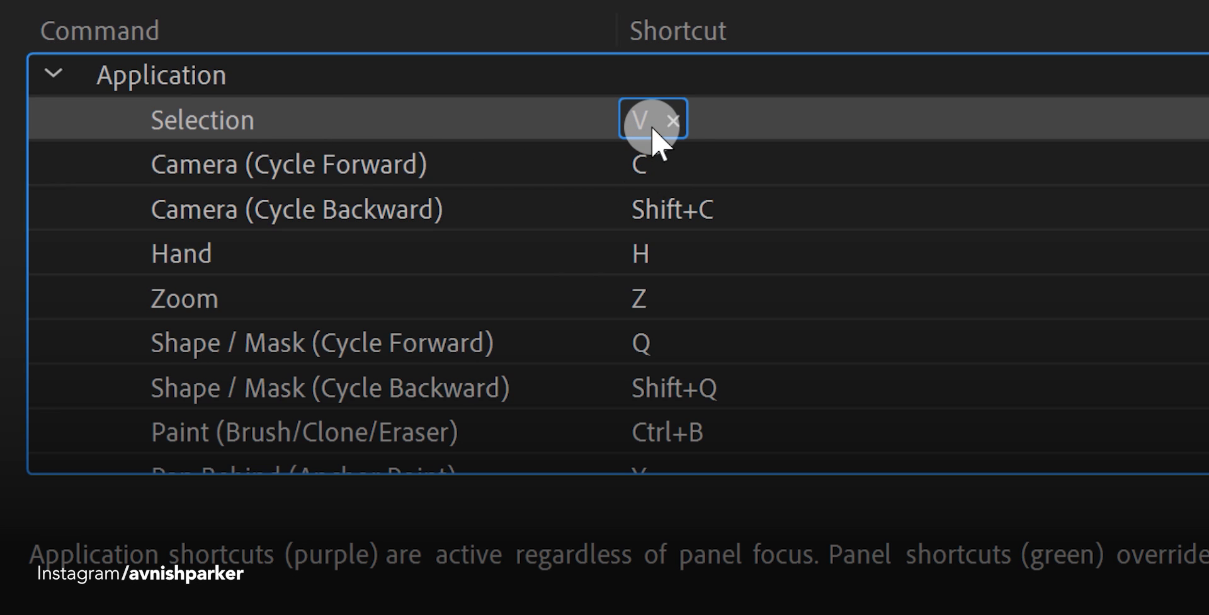
pyautogui.moveTo(686, 134)
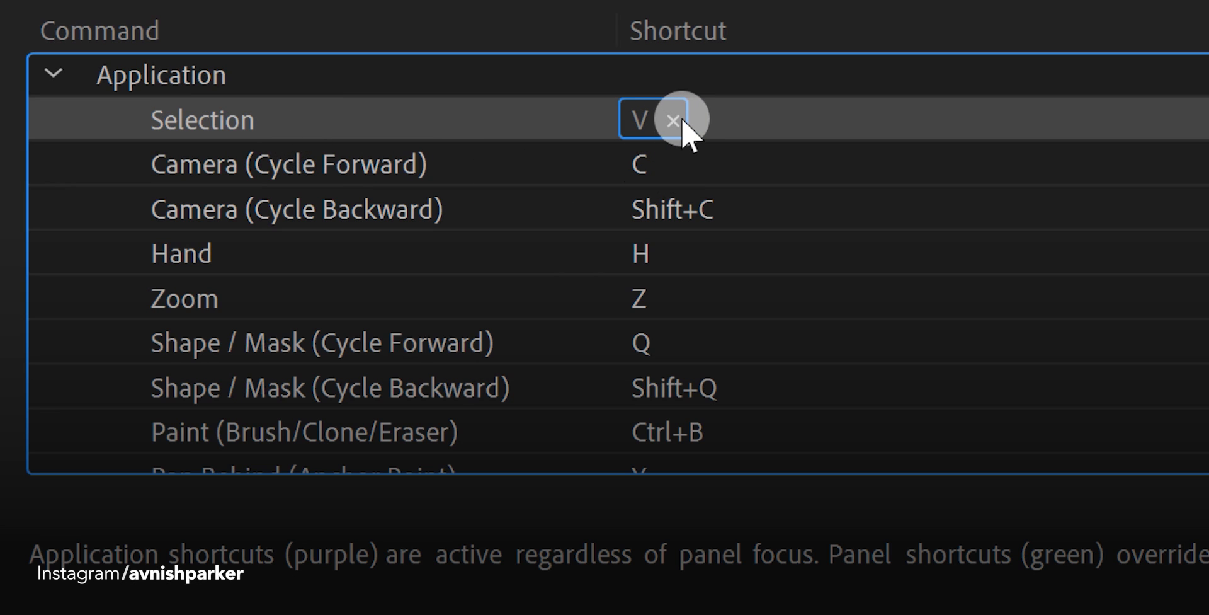
pyautogui.click(673, 120)
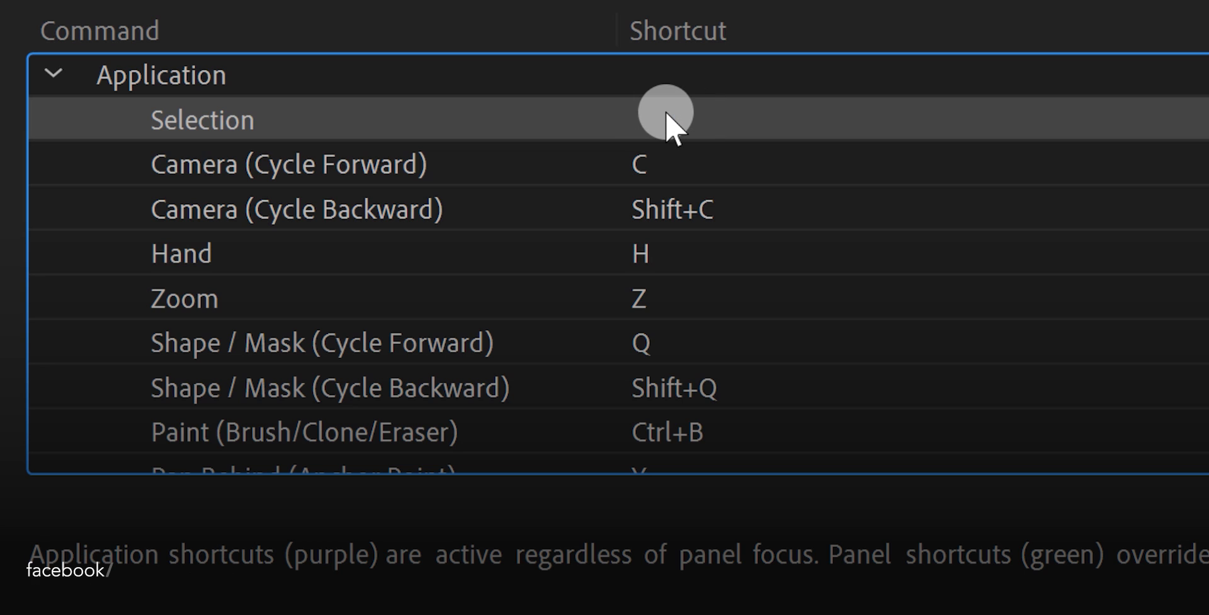
pyautogui.click(659, 120)
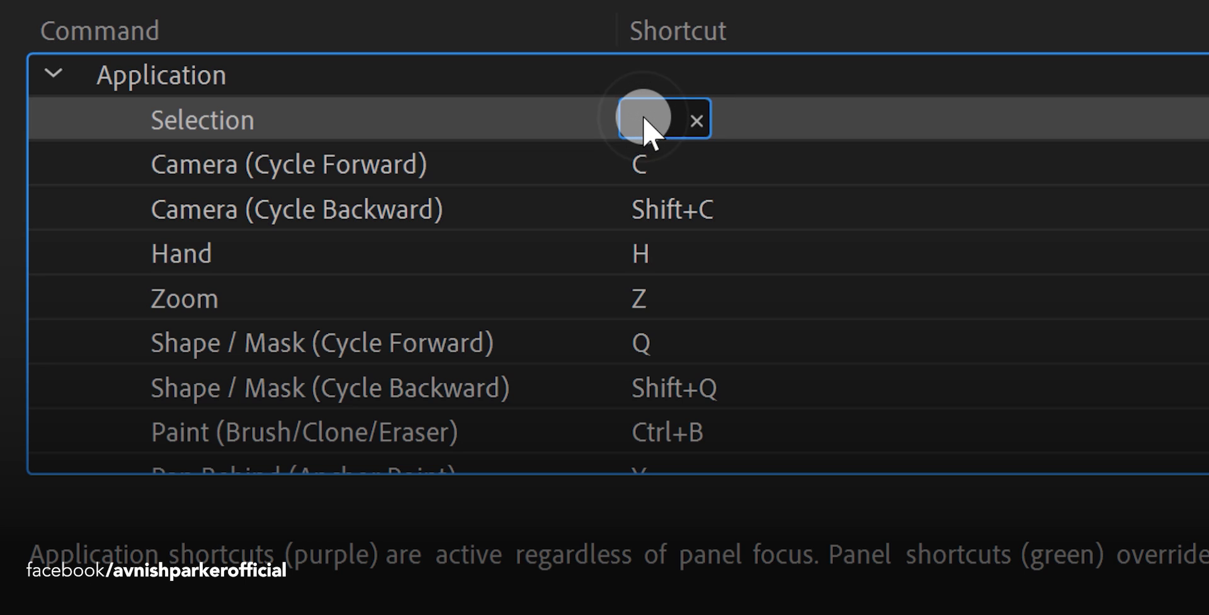
pyautogui.write('V')
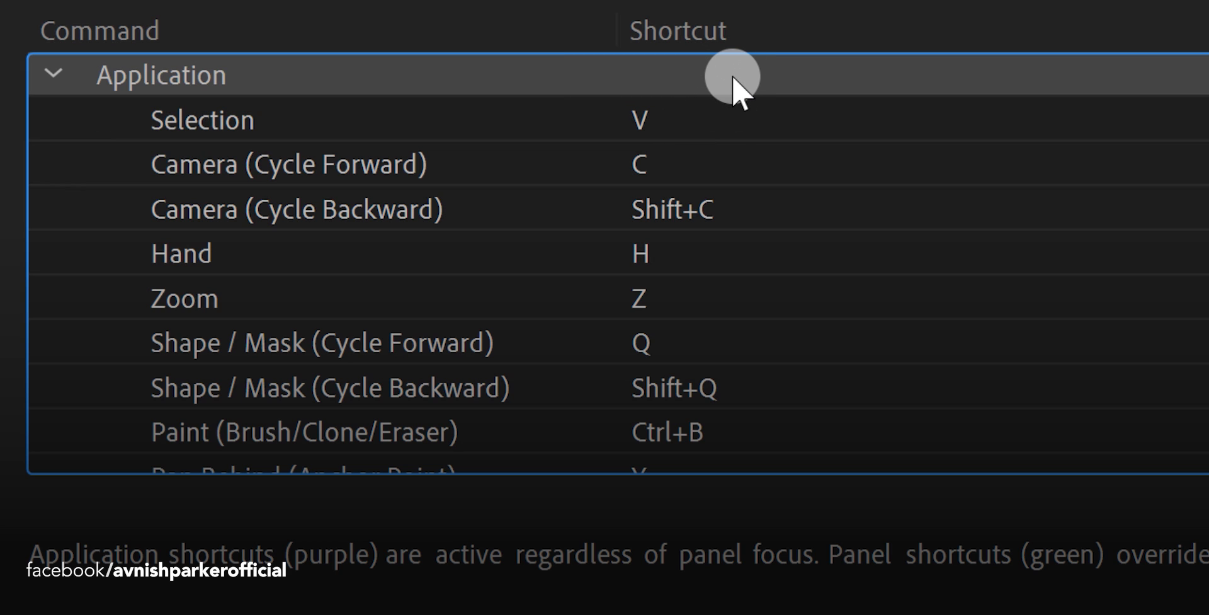
pyautogui.moveTo(690, 355)
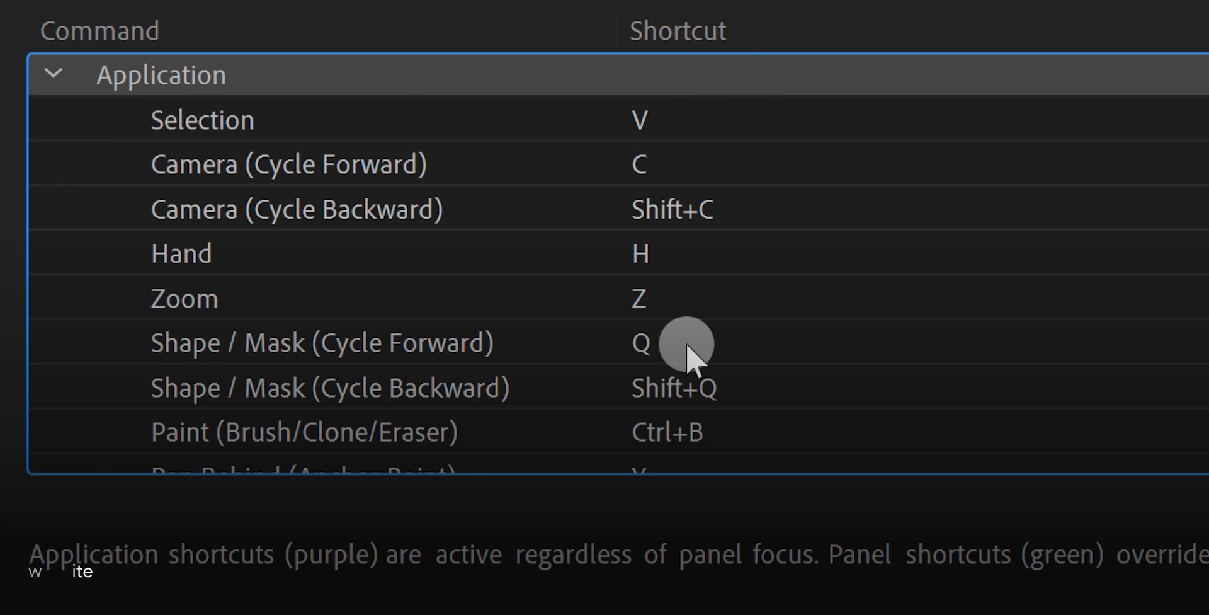
pyautogui.scroll(-3)
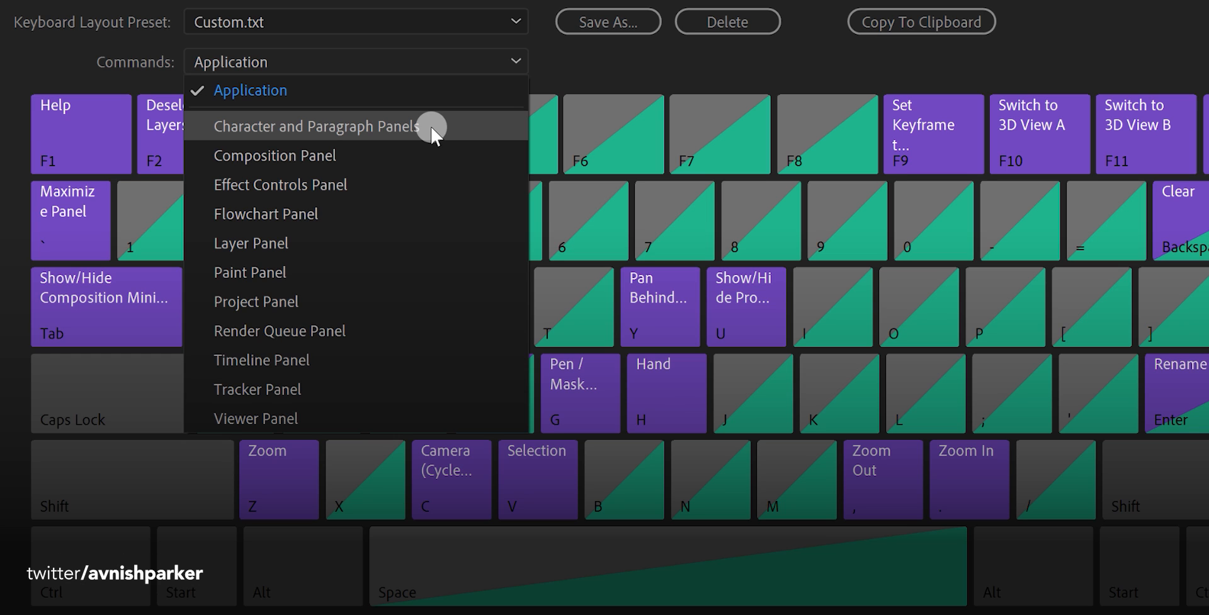
# Switch Commands to Character and Paragraph Panels and toggle modifier keys on the map.
pyautogui.click(318, 126)
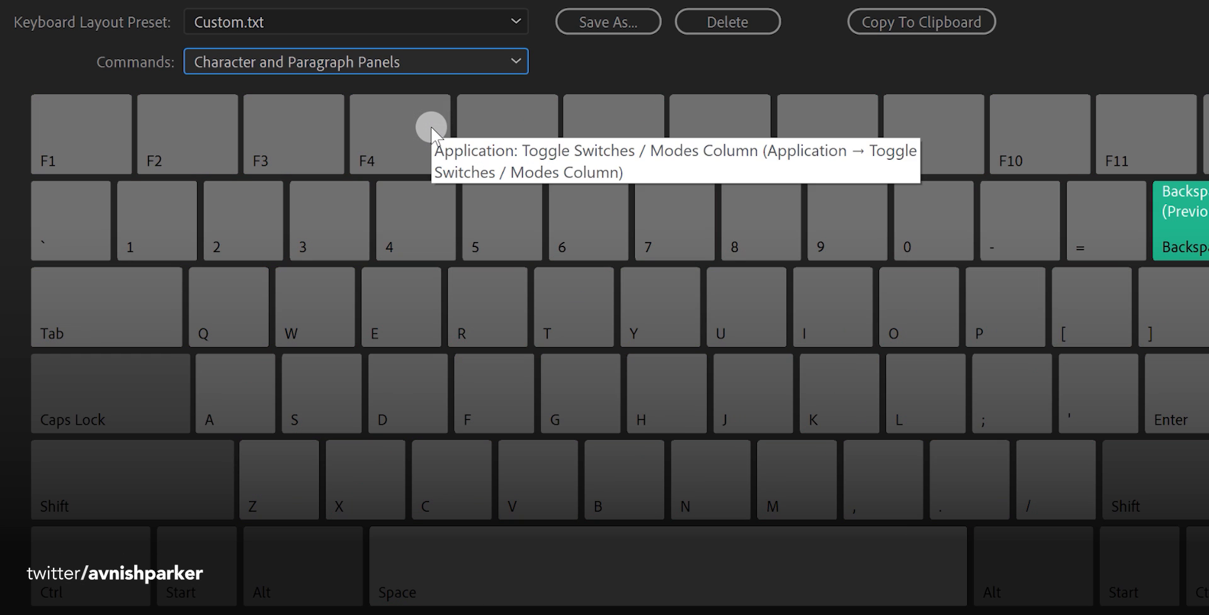
pyautogui.moveTo(1002, 571)
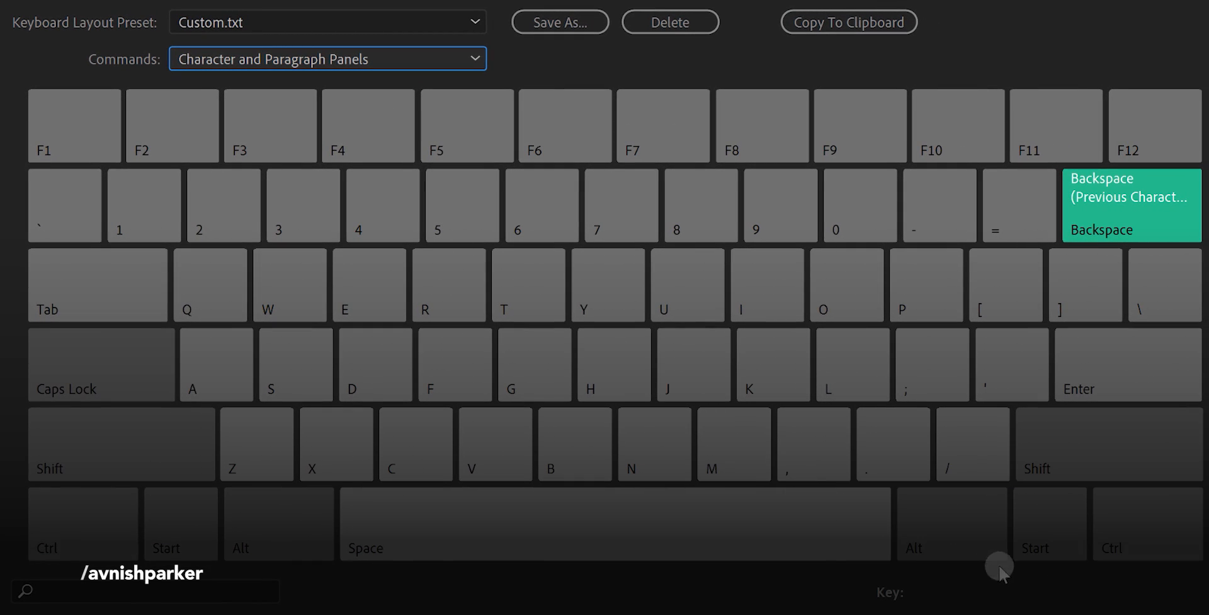
pyautogui.moveTo(1120, 550)
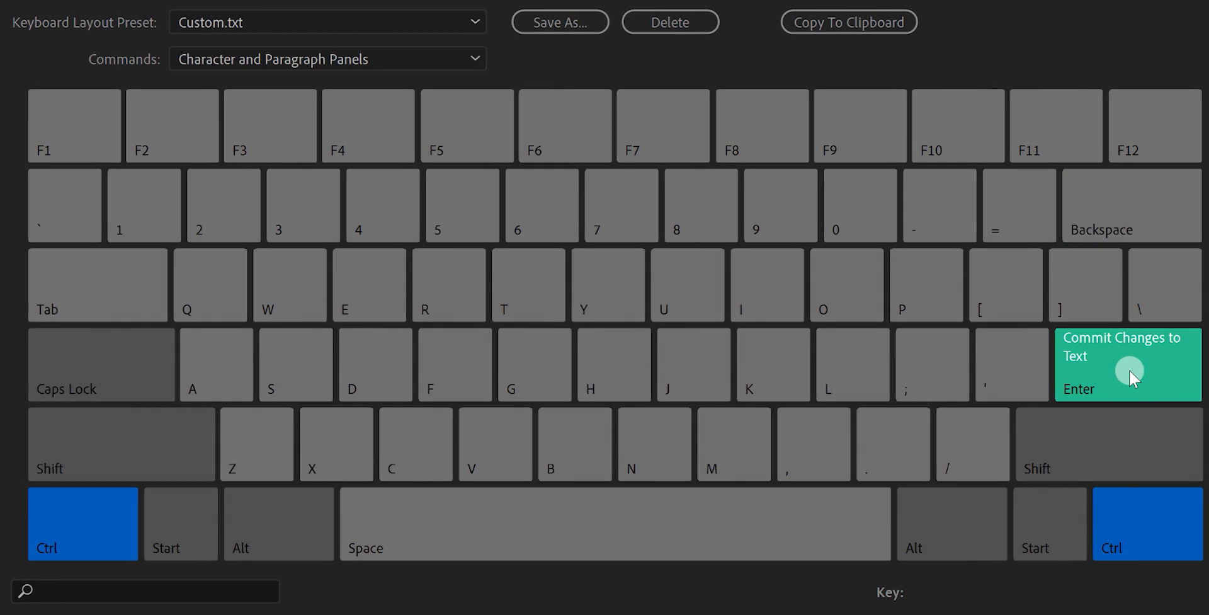
pyautogui.moveTo(1130, 517)
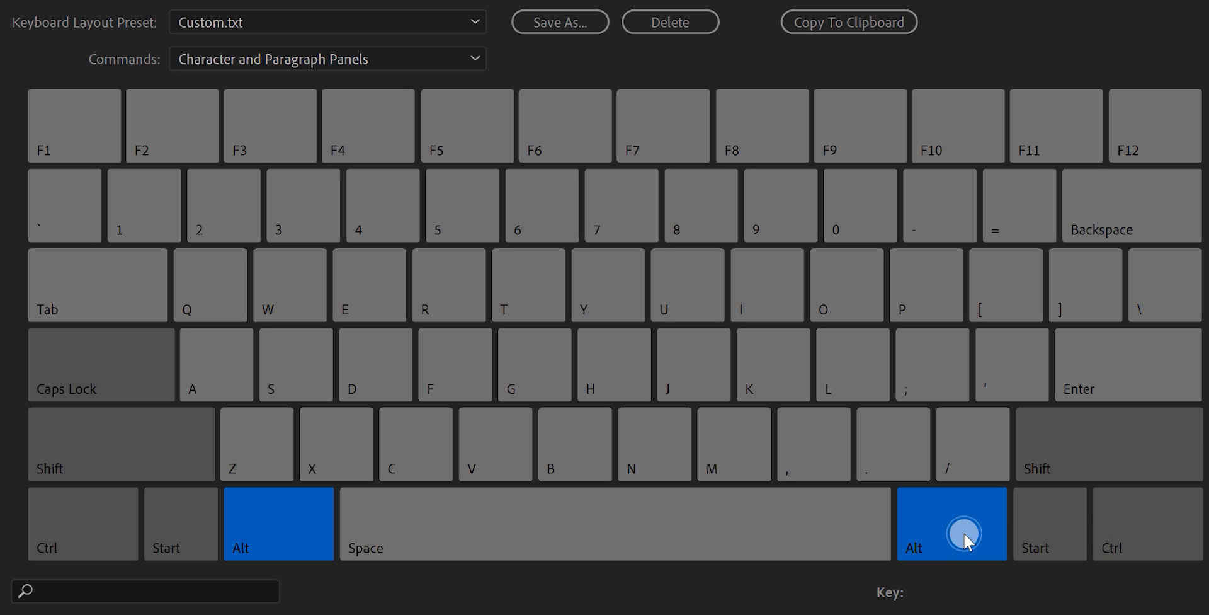
pyautogui.click(1149, 525)
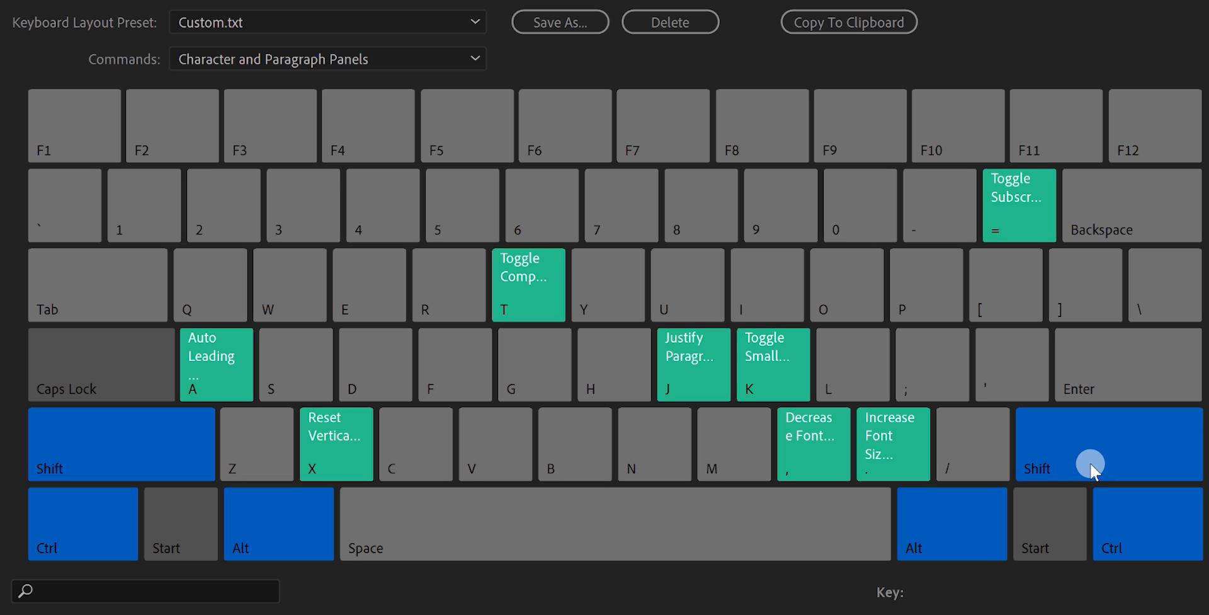
pyautogui.moveTo(890, 471)
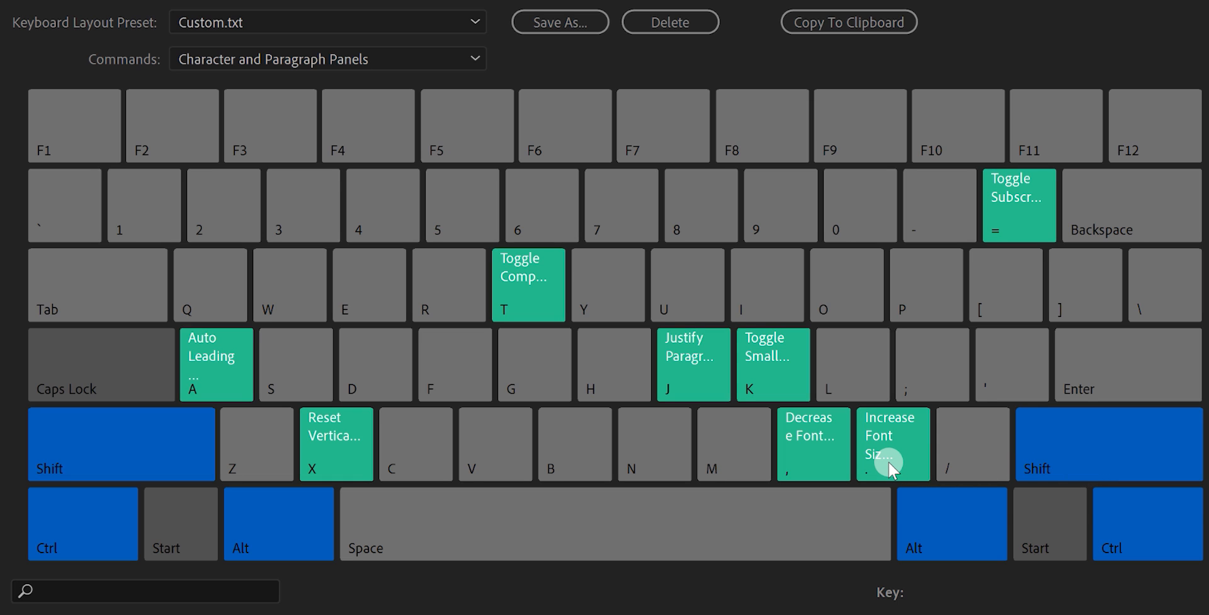
pyautogui.moveTo(764, 417)
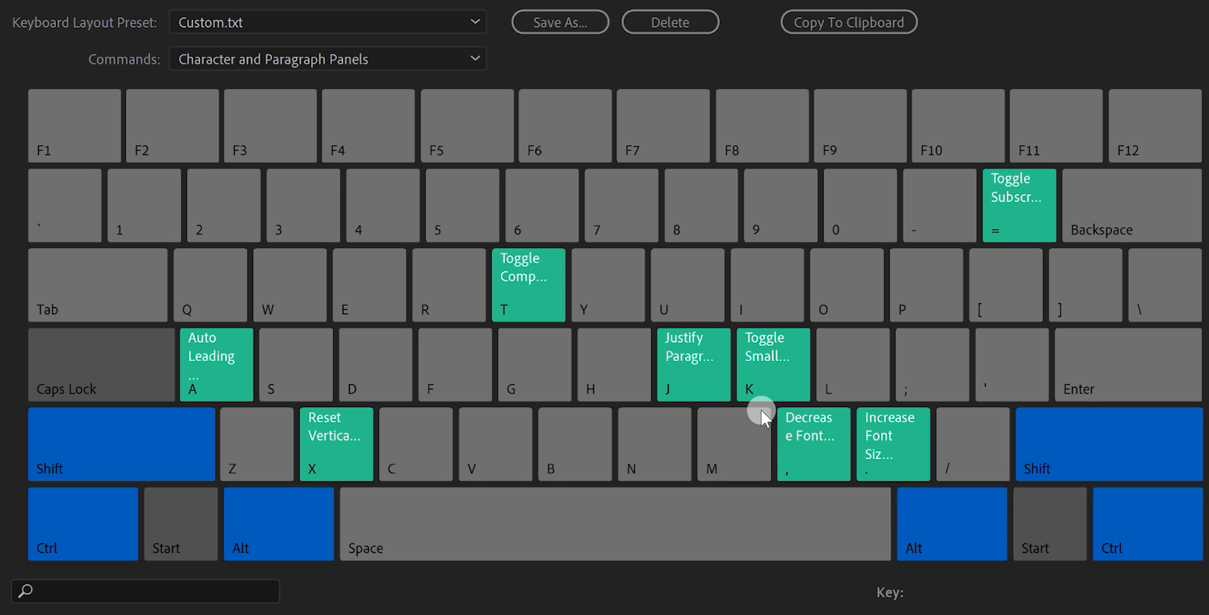
pyautogui.moveTo(686, 384)
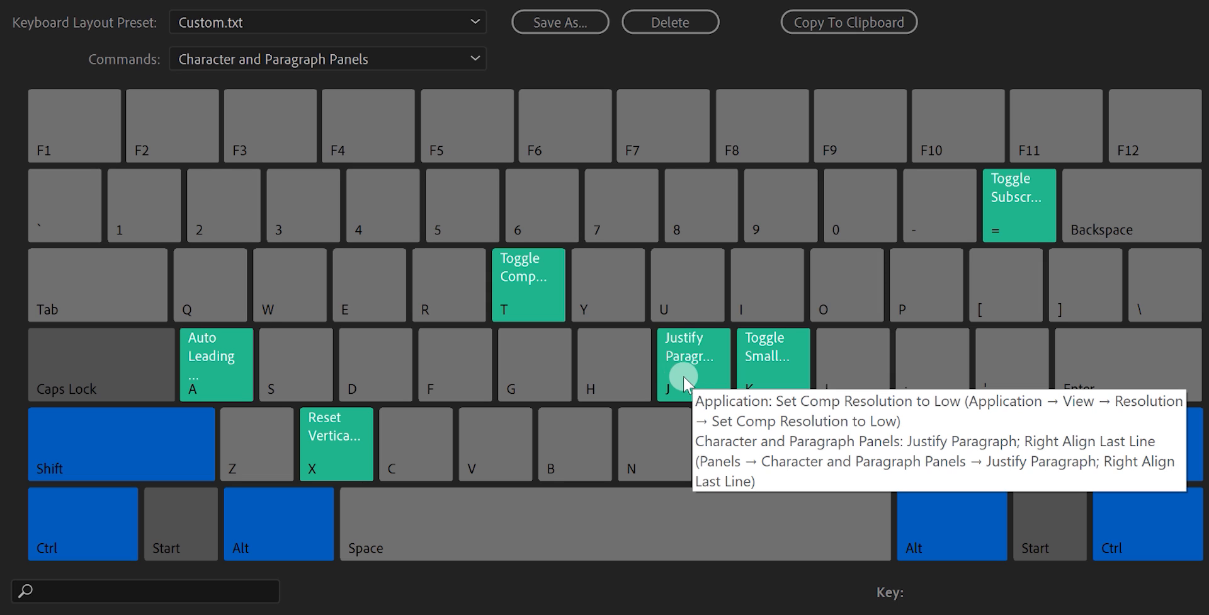
pyautogui.moveTo(335, 428)
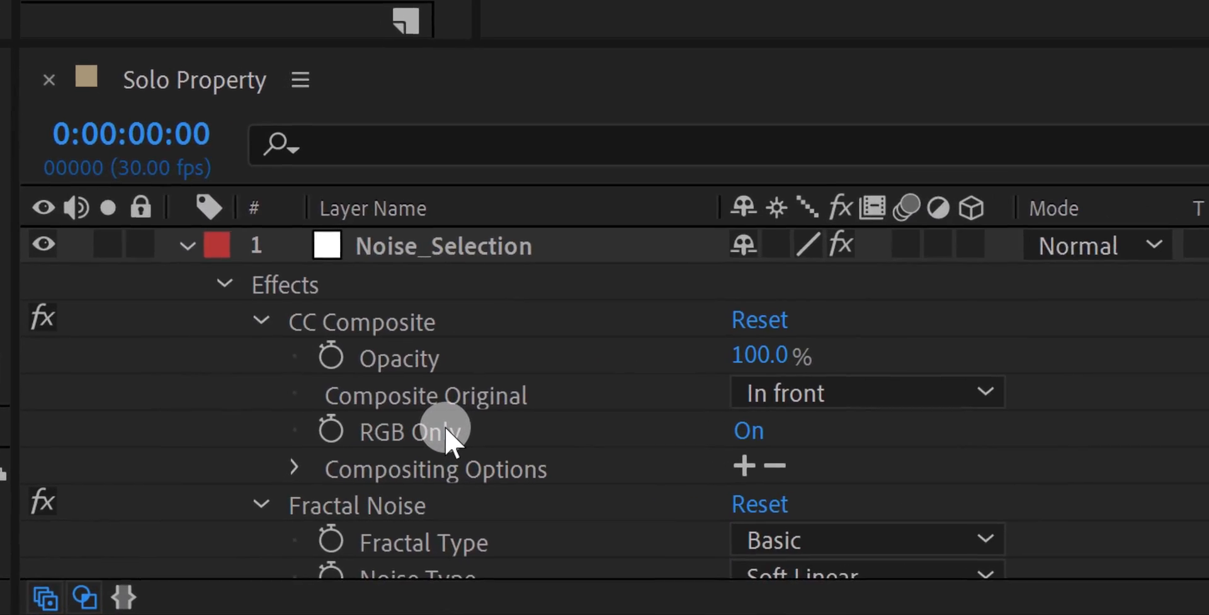
# Scroll through the Noise_Selection layer's soloed effect properties in the Timeline.
pyautogui.scroll(-3)
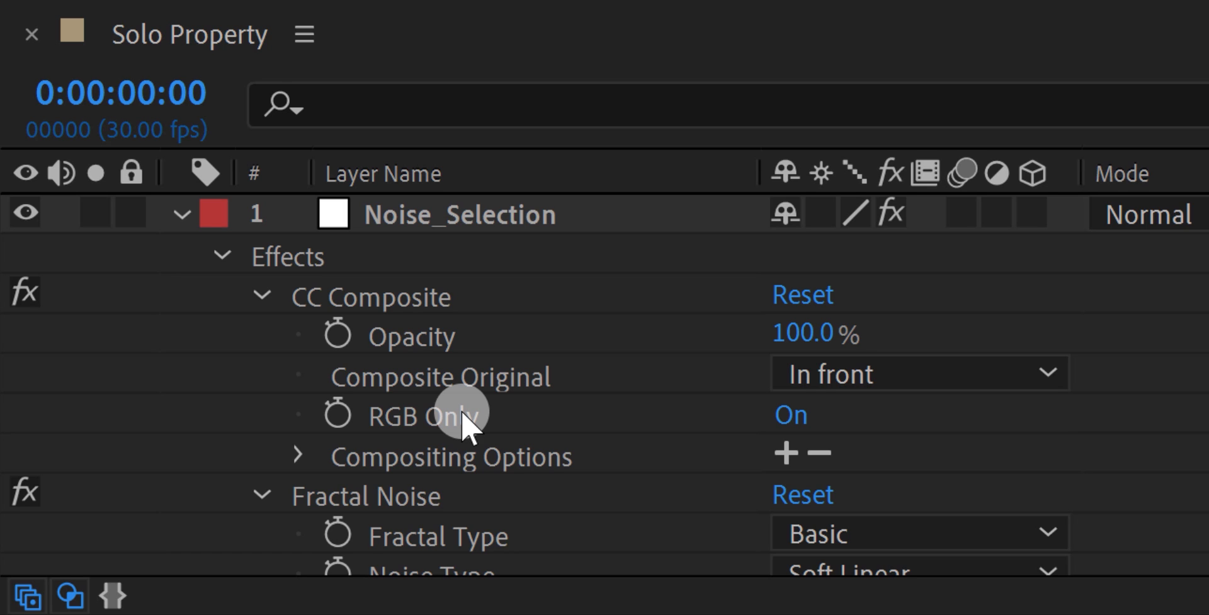
pyautogui.moveTo(451, 393)
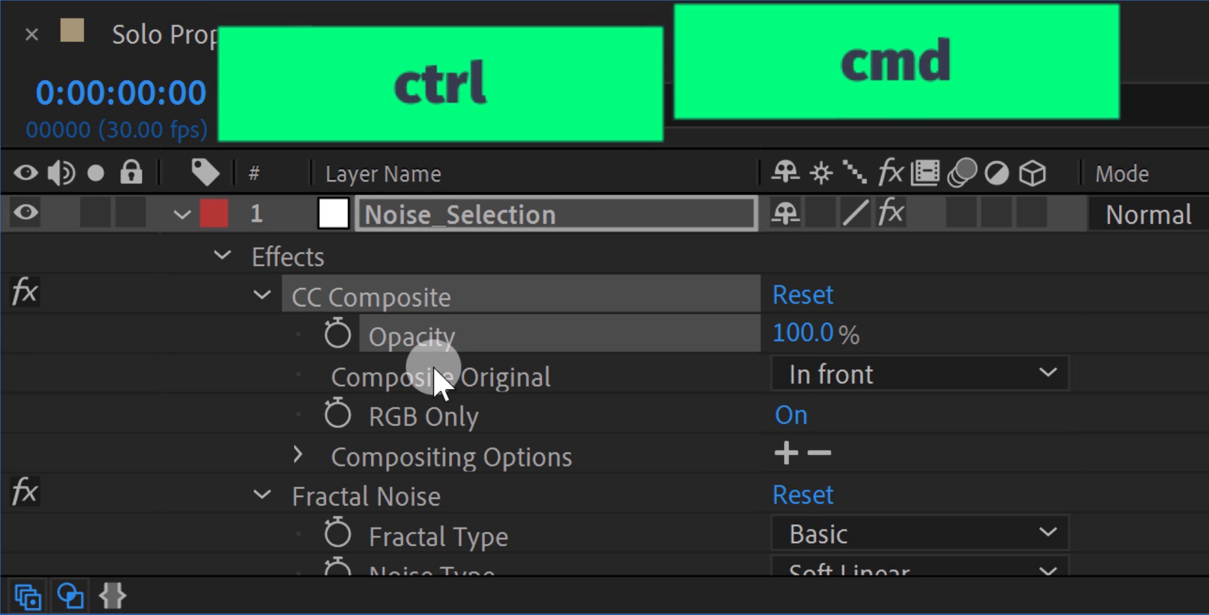
pyautogui.scroll(-3)
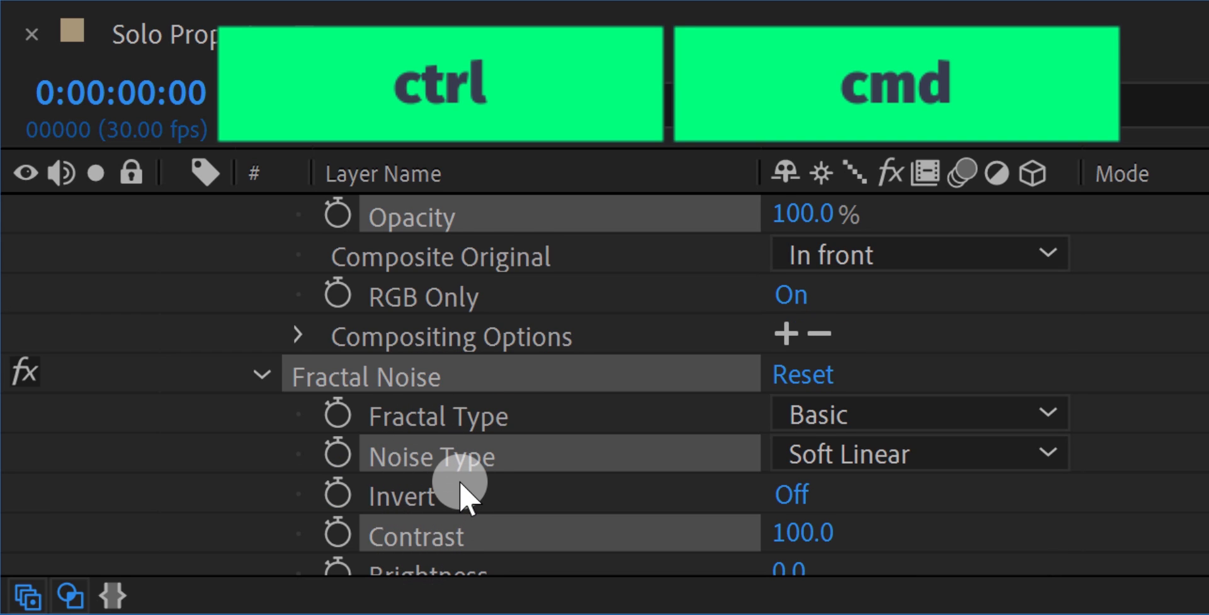
pyautogui.scroll(-3)
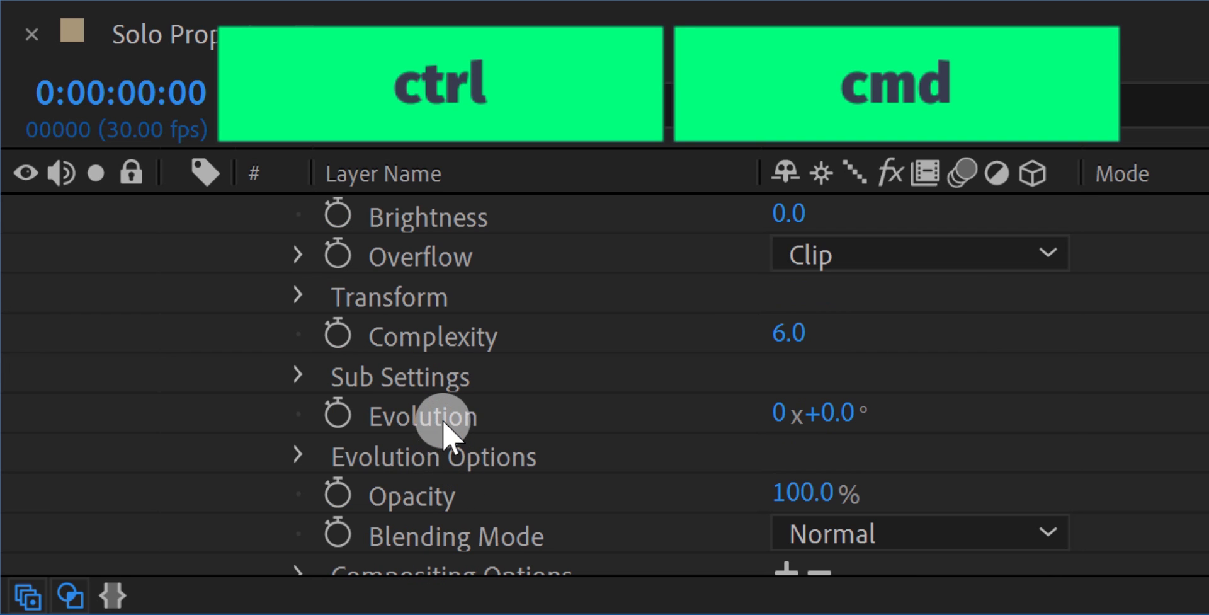
pyautogui.scroll(-3)
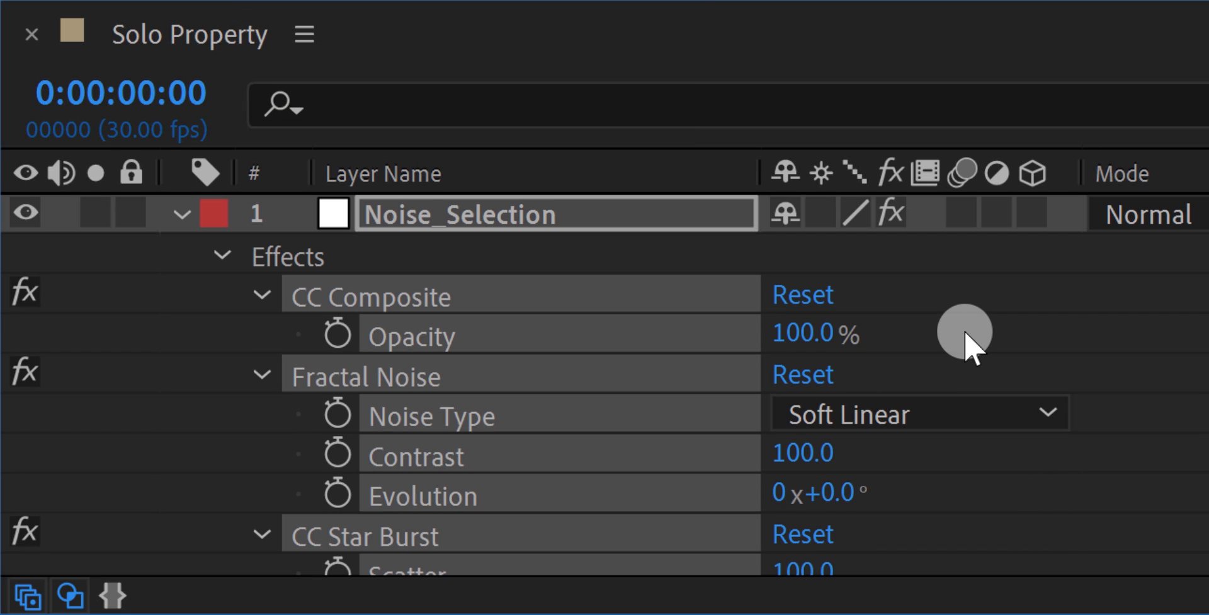
pyautogui.scroll(-3)
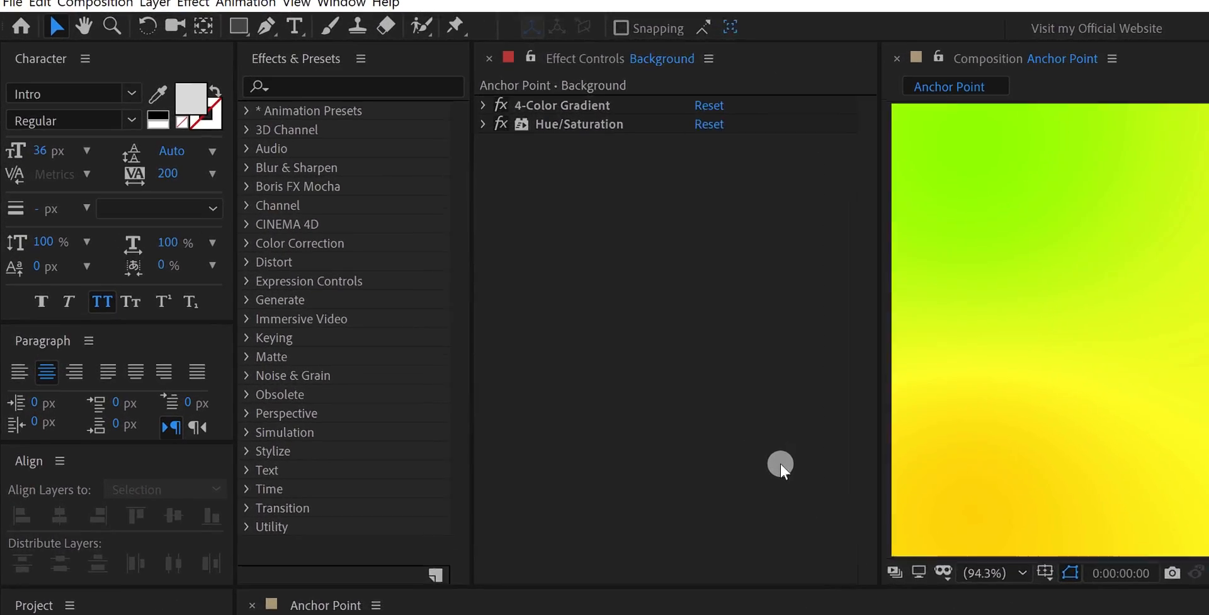
# Draw a star with the Star Tool and centre its anchor point in the layer content.
pyautogui.click(239, 28)
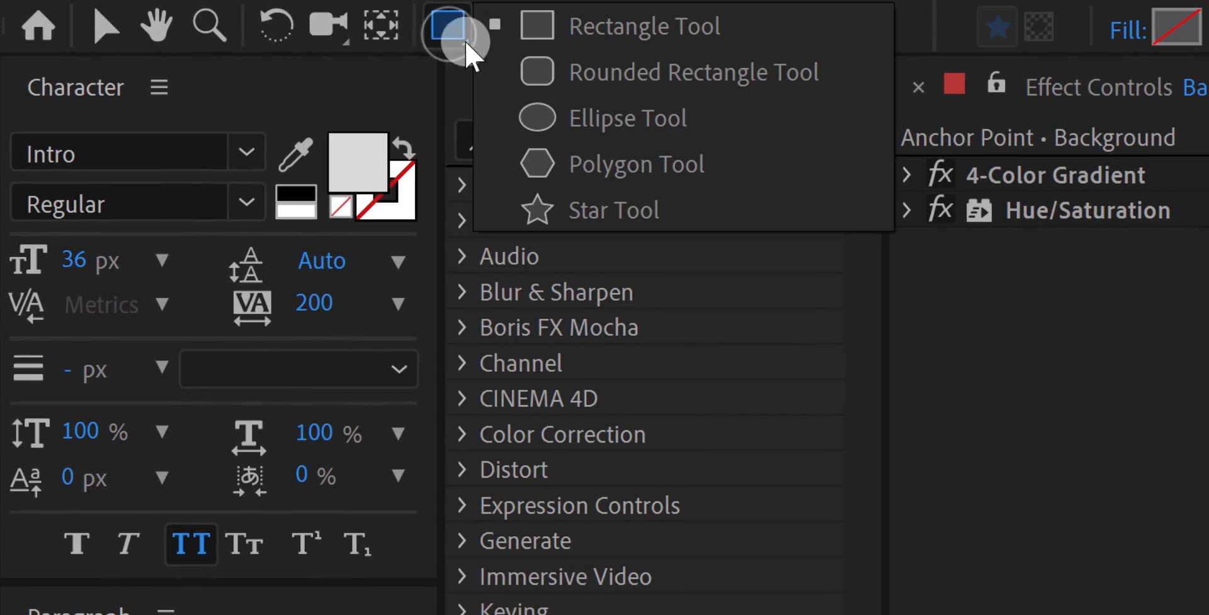
pyautogui.click(617, 211)
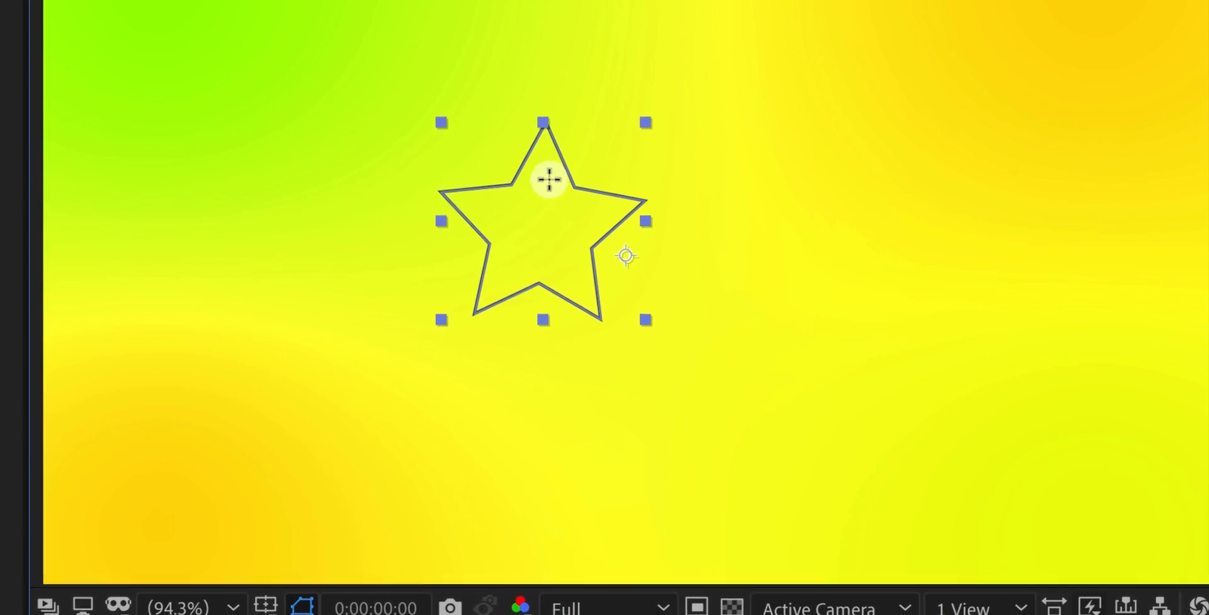
pyautogui.rightClick(550, 179)
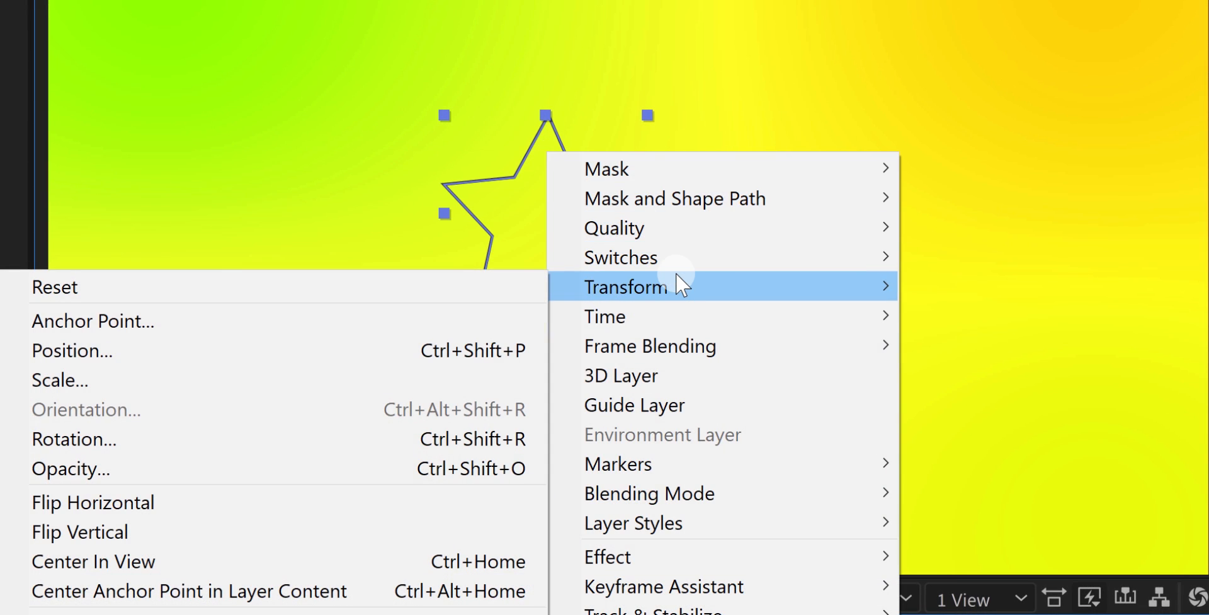
pyautogui.moveTo(378, 591)
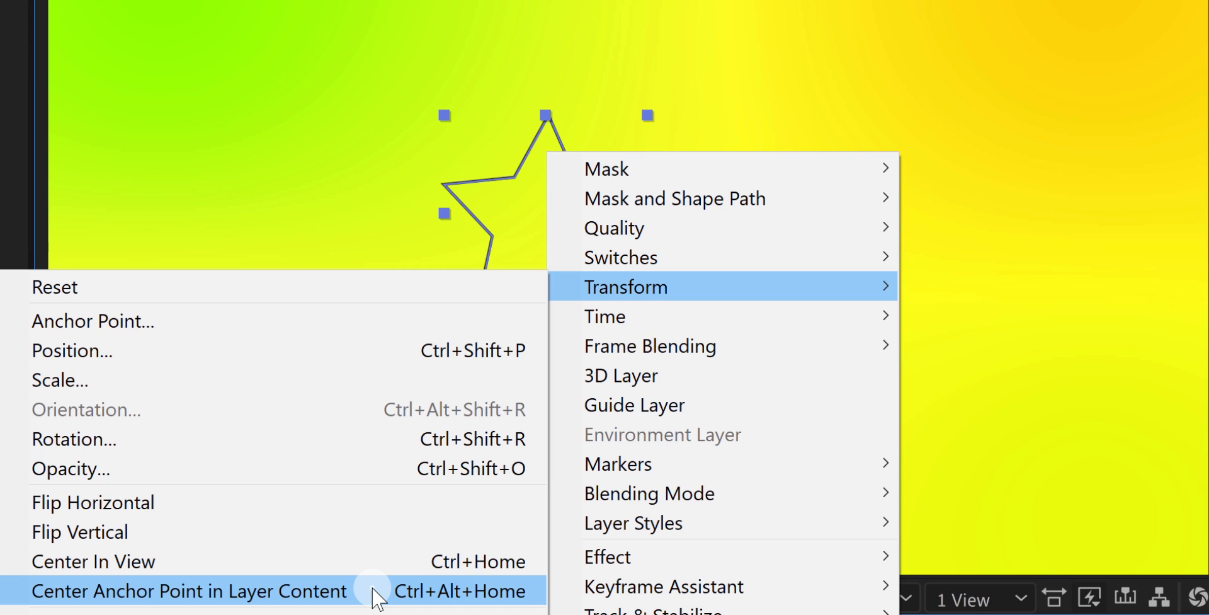
pyautogui.click(188, 590)
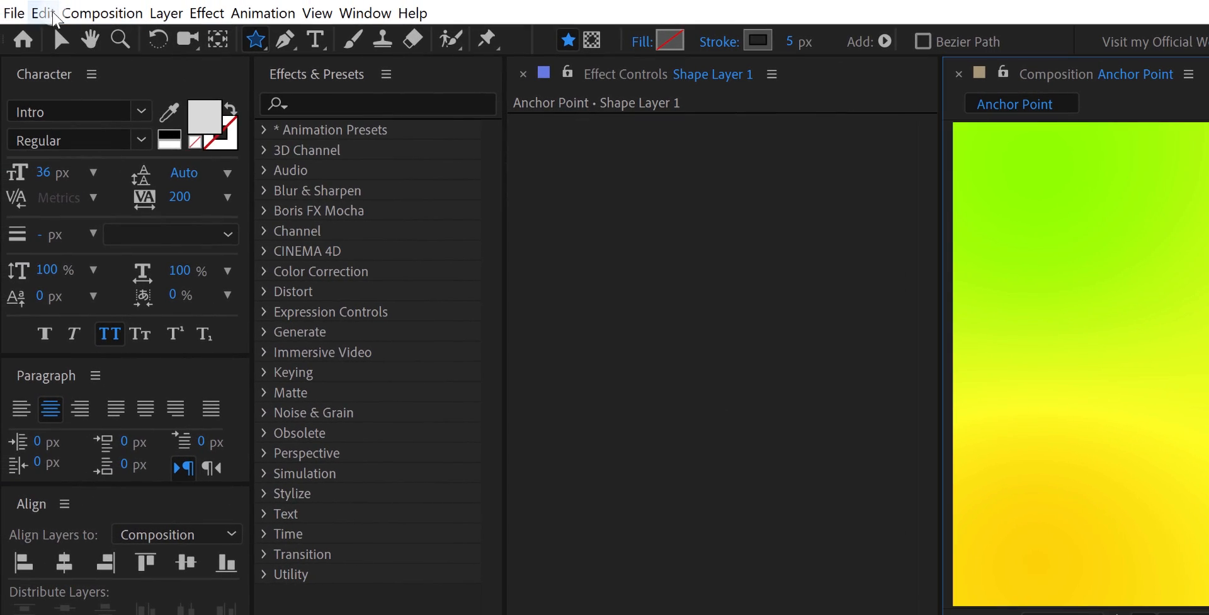
# Enable Center Anchor Point in New Shape Layers in General preferences and confirm.
pyautogui.click(42, 12)
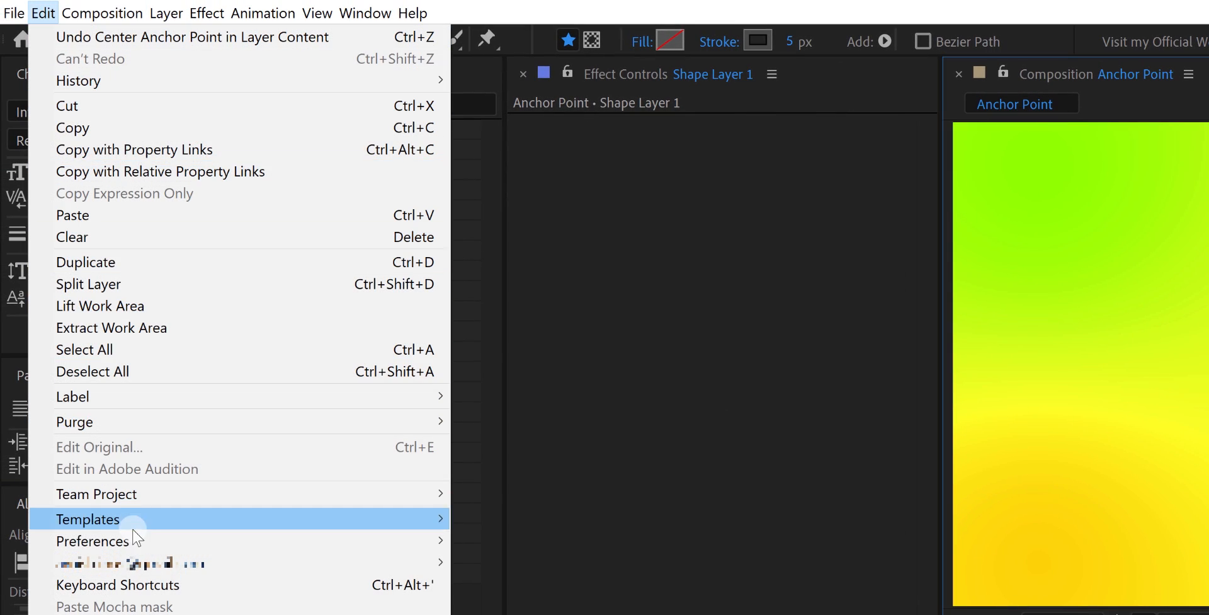
pyautogui.moveTo(95, 540)
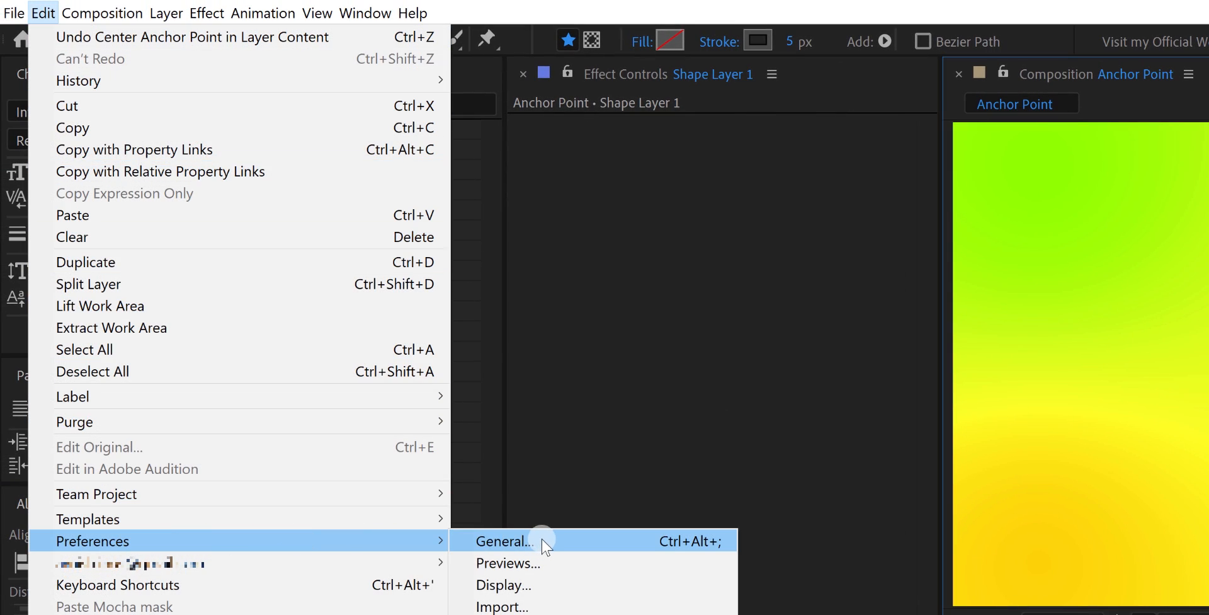
pyautogui.click(503, 541)
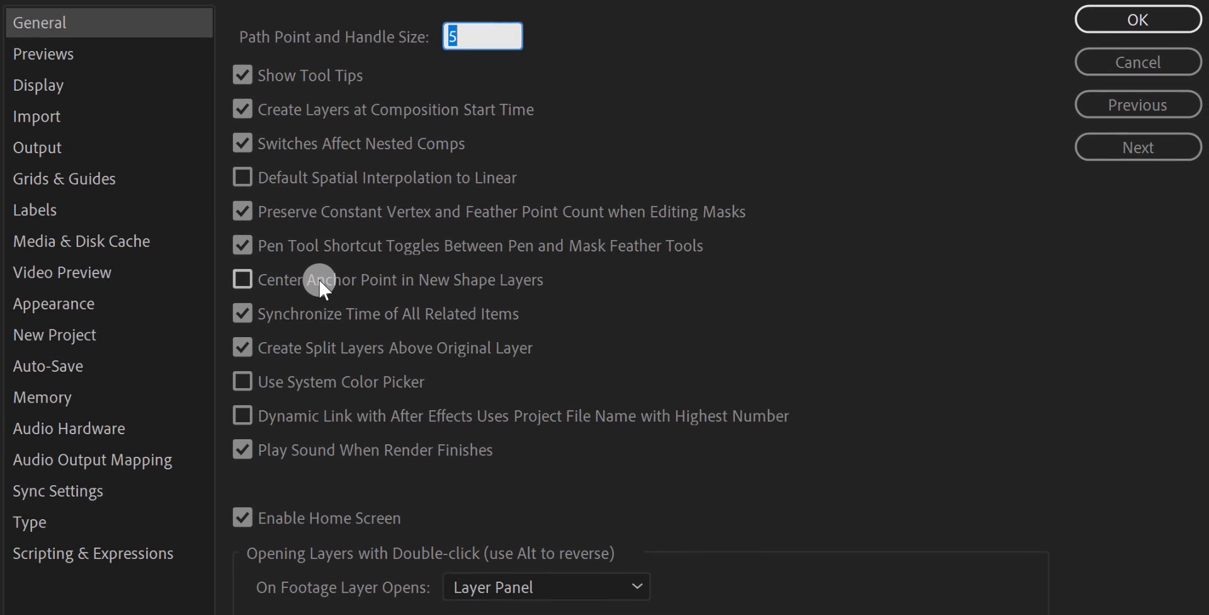
pyautogui.click(243, 280)
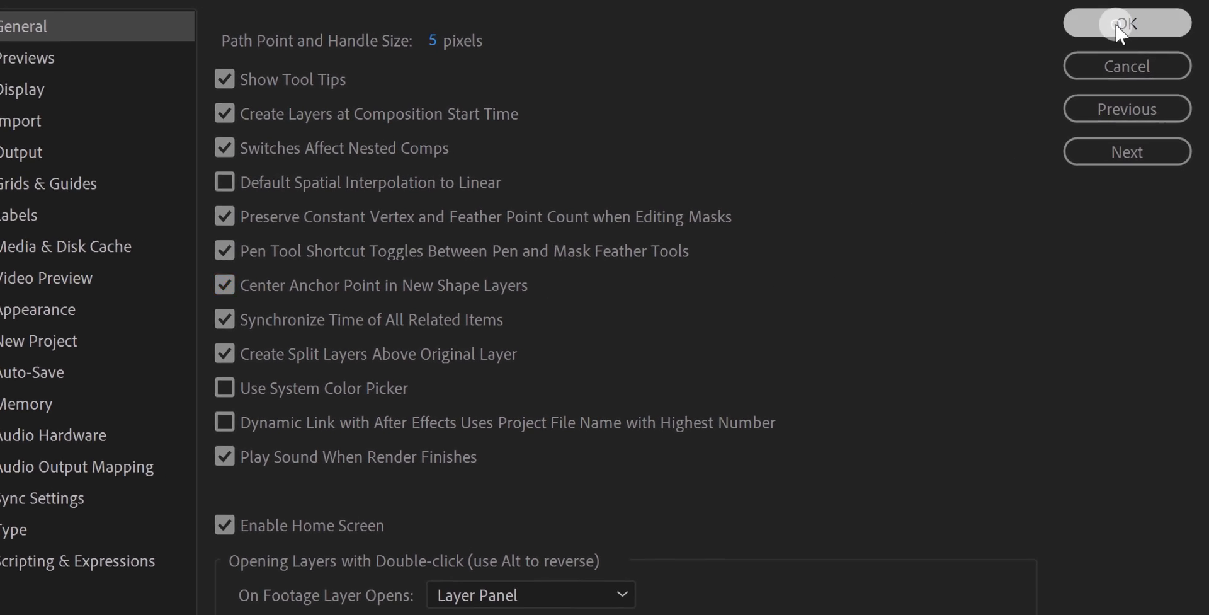
pyautogui.click(1125, 23)
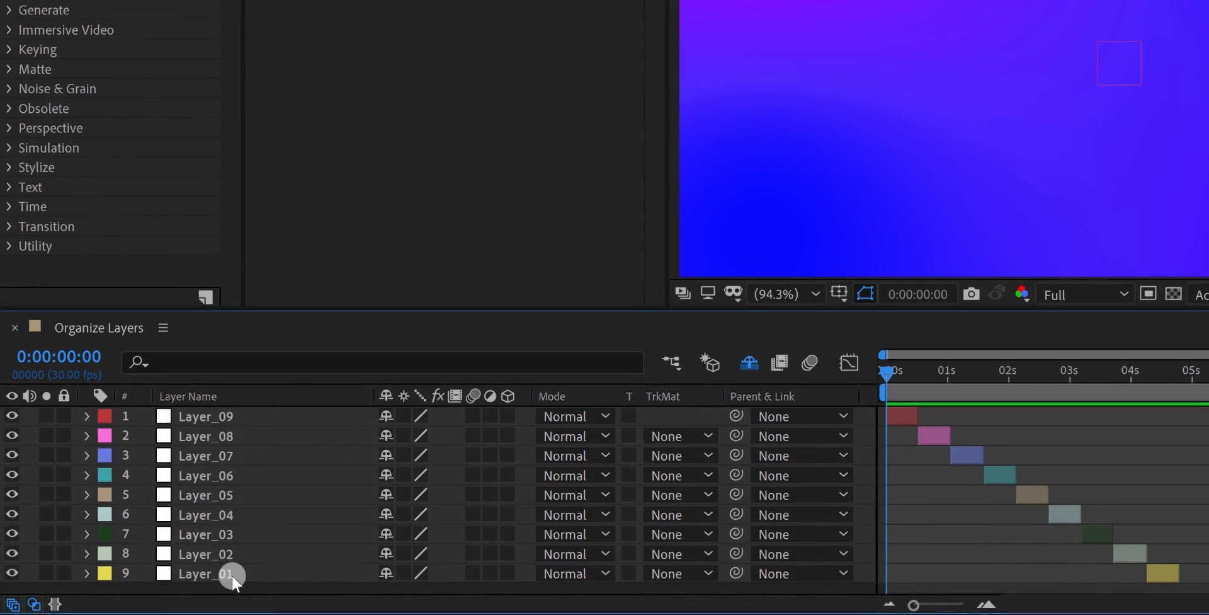
# Drag Layer_01 up the stack as a trial, then undo so it returns to the bottom.
pyautogui.click(205, 573)
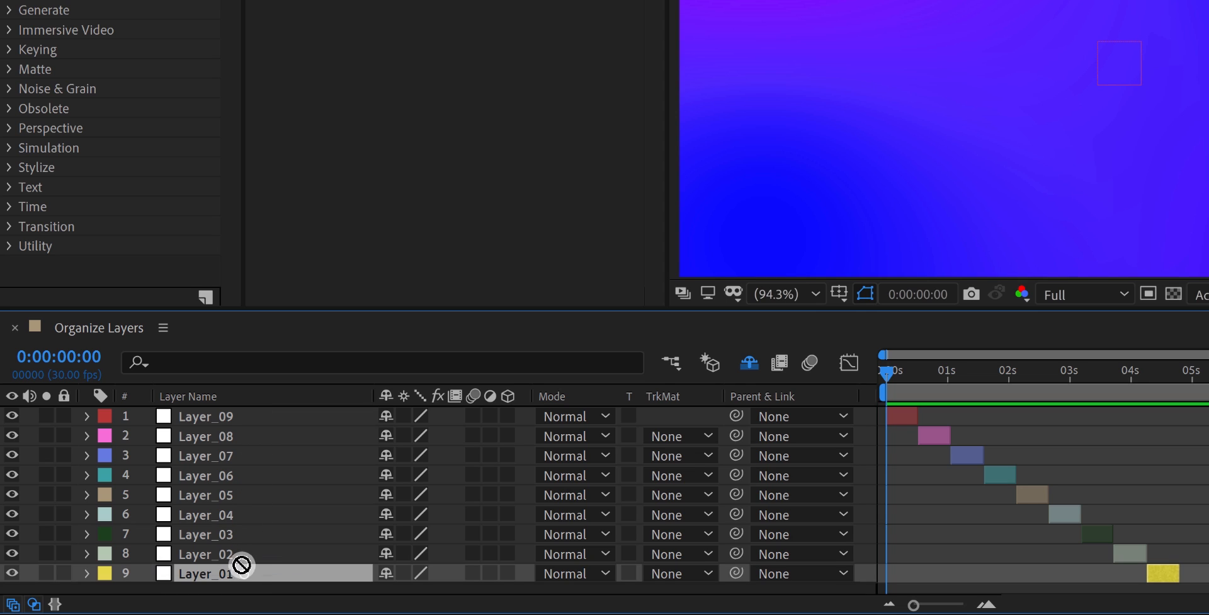
pyautogui.moveTo(224, 573); pyautogui.dragTo(224, 436)
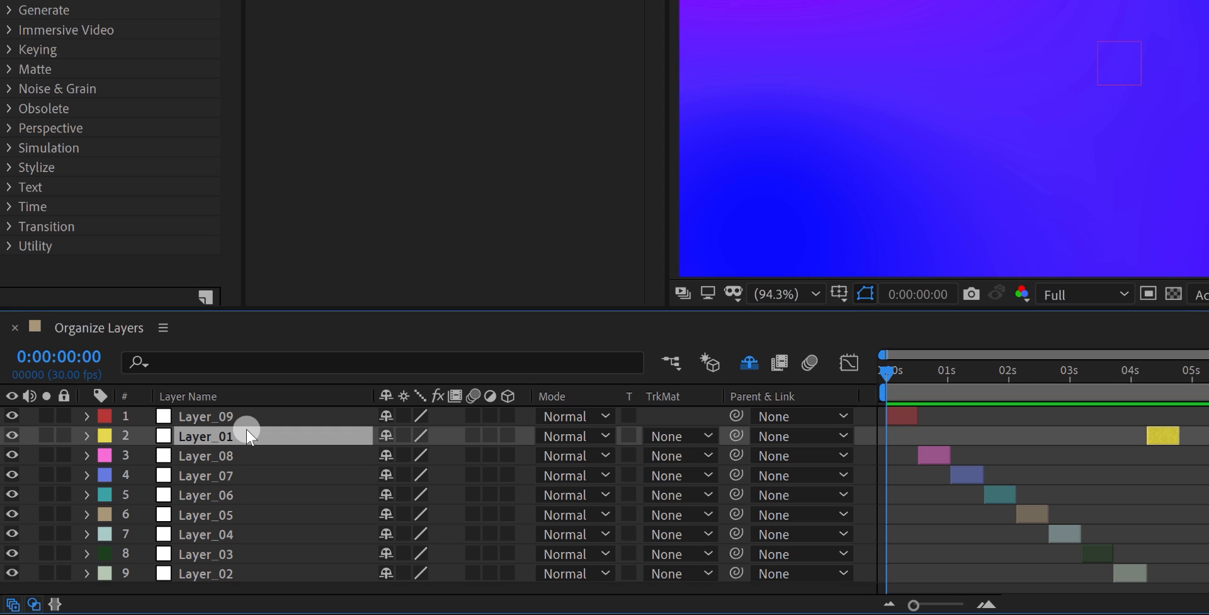
pyautogui.press('ctrl+z')
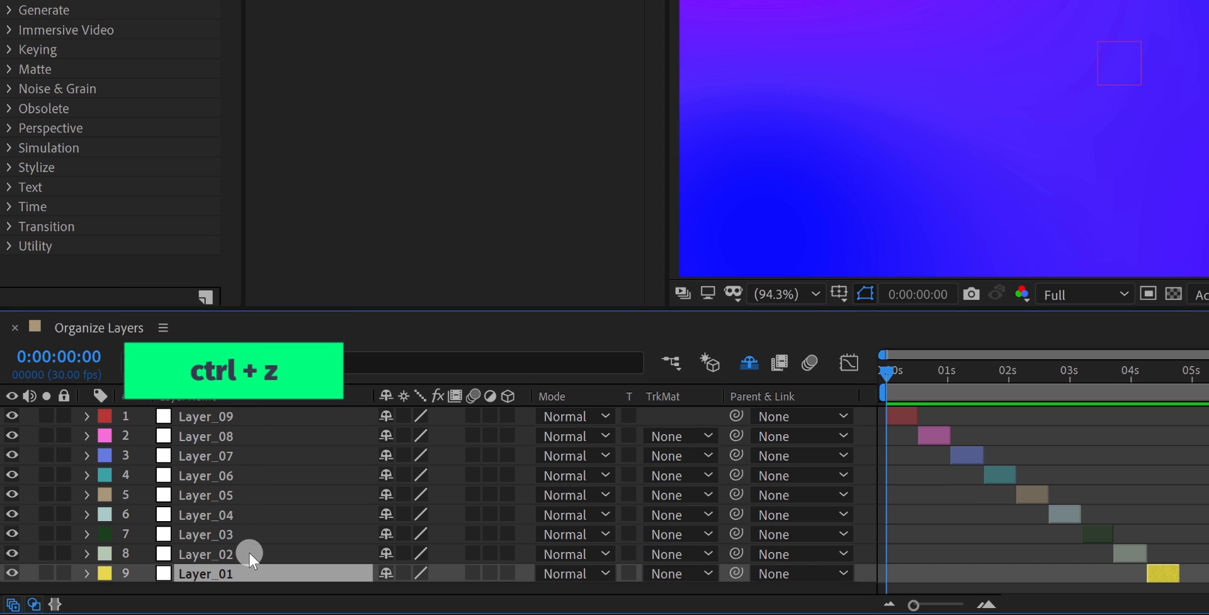
pyautogui.press('ctrl+z')
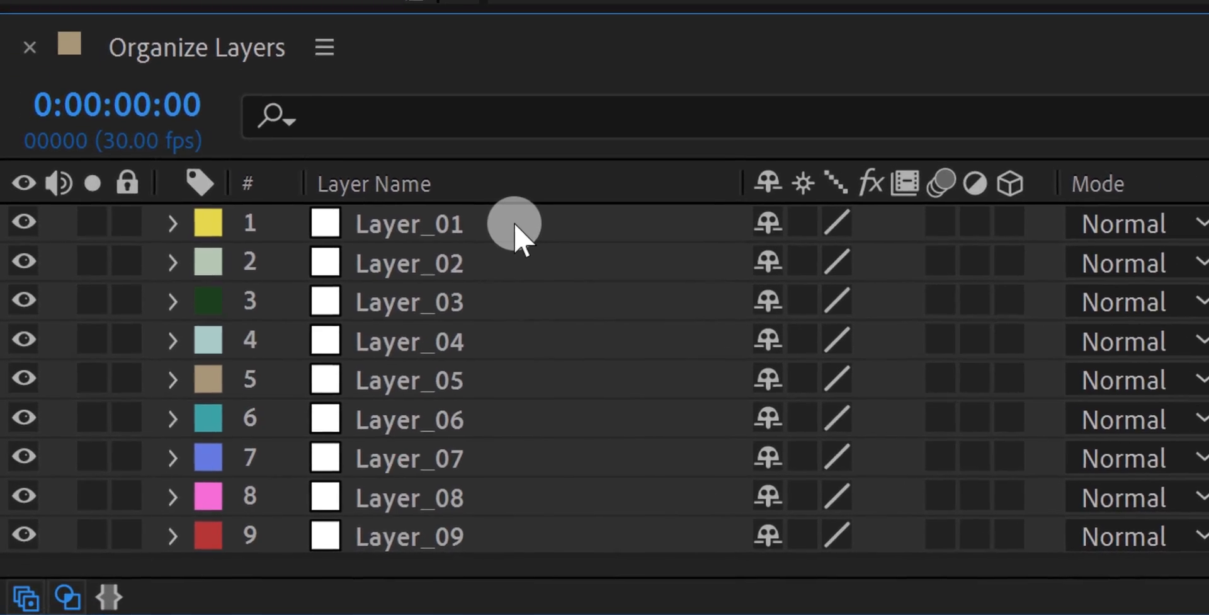
# Cut and paste the nine layers starting from Layer_01, keeping the original order.
pyautogui.click(408, 225)
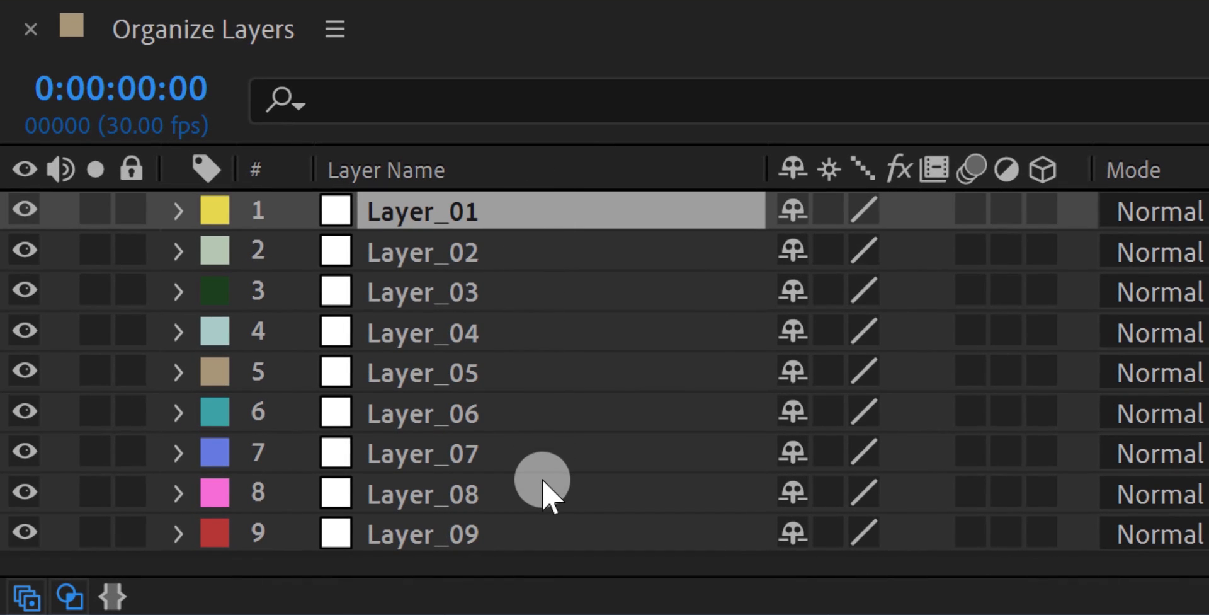
pyautogui.press('ctrl+x')
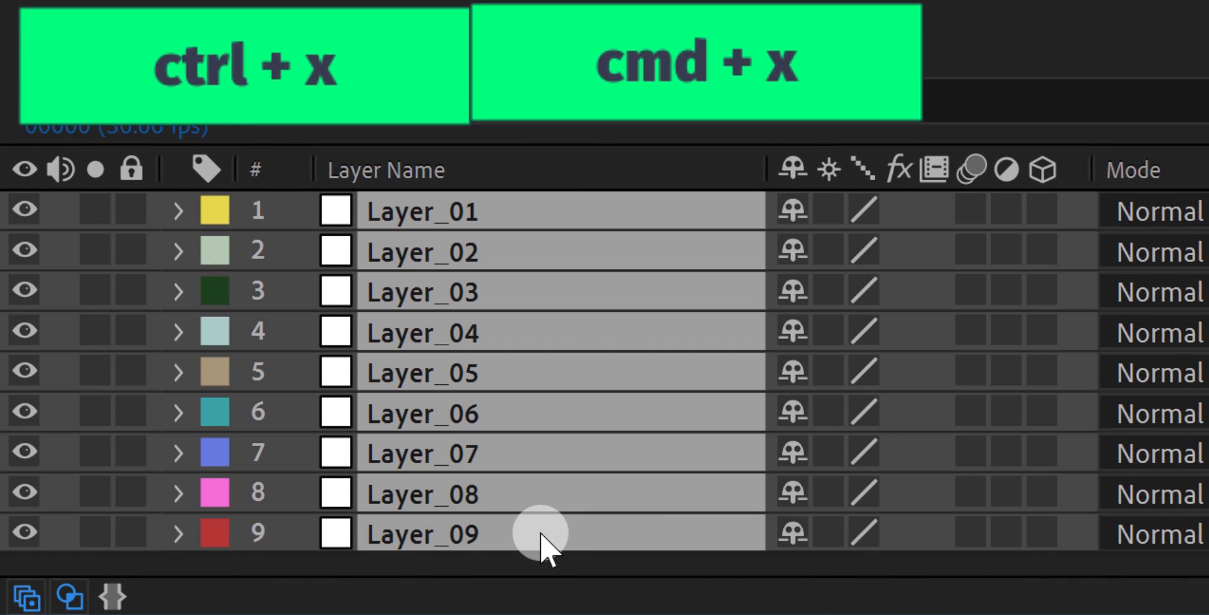
pyautogui.press('ctrl+x')
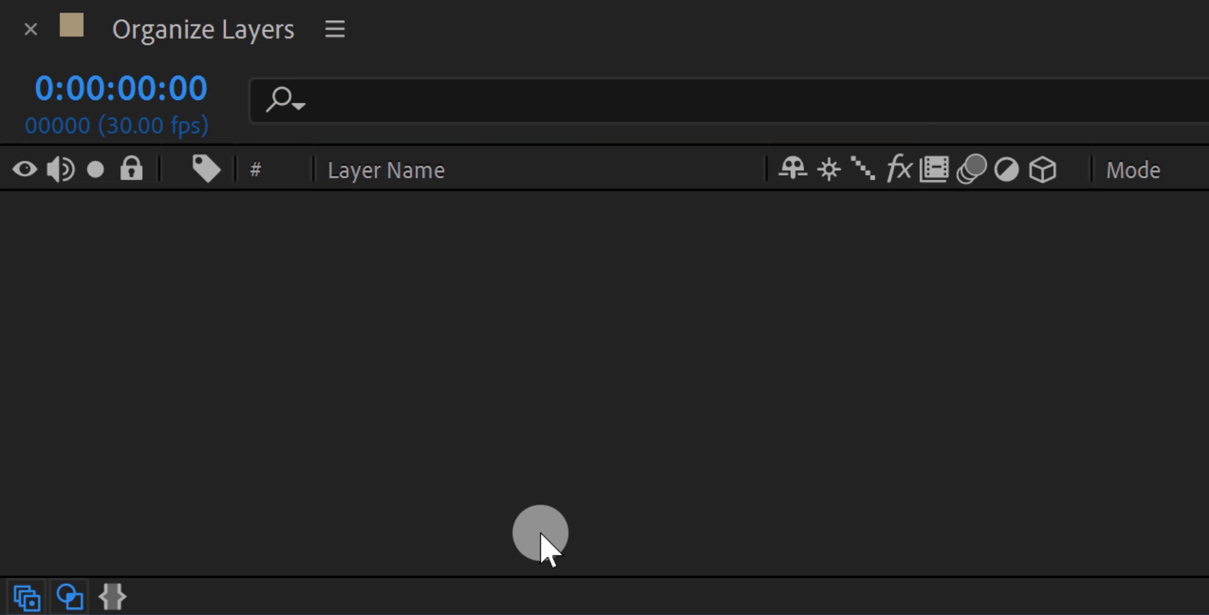
pyautogui.press('ctrl+v')
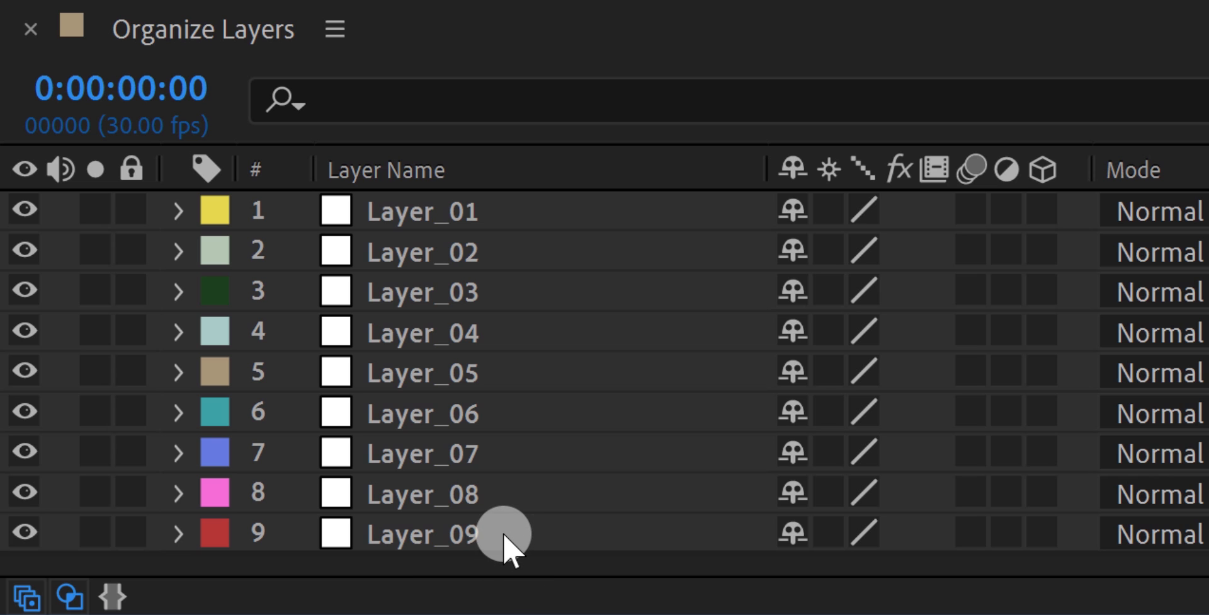
# Select from Layer_09 first, then cut and paste to reverse the layer order.
pyautogui.click(422, 533)
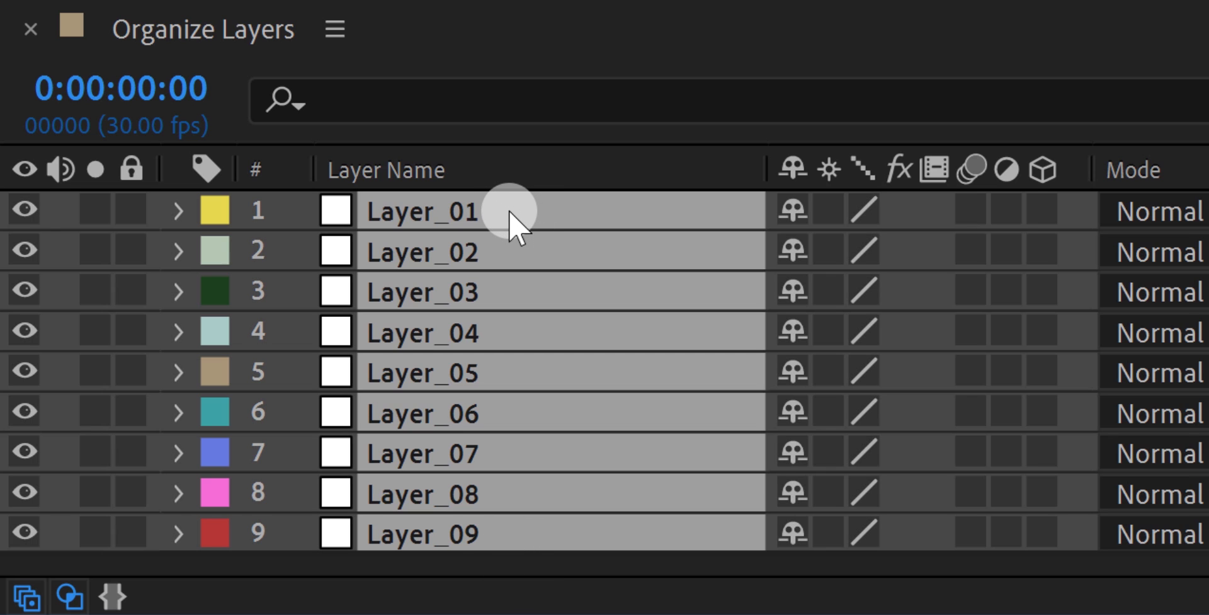
pyautogui.press('ctrl+x')
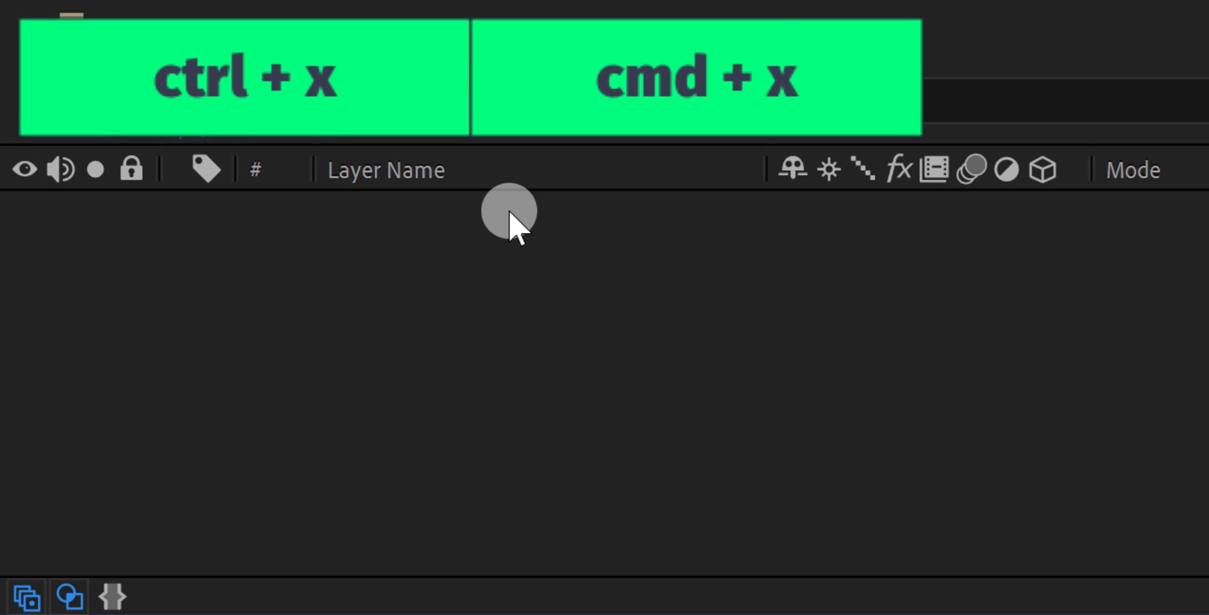
pyautogui.press('ctrl+v')
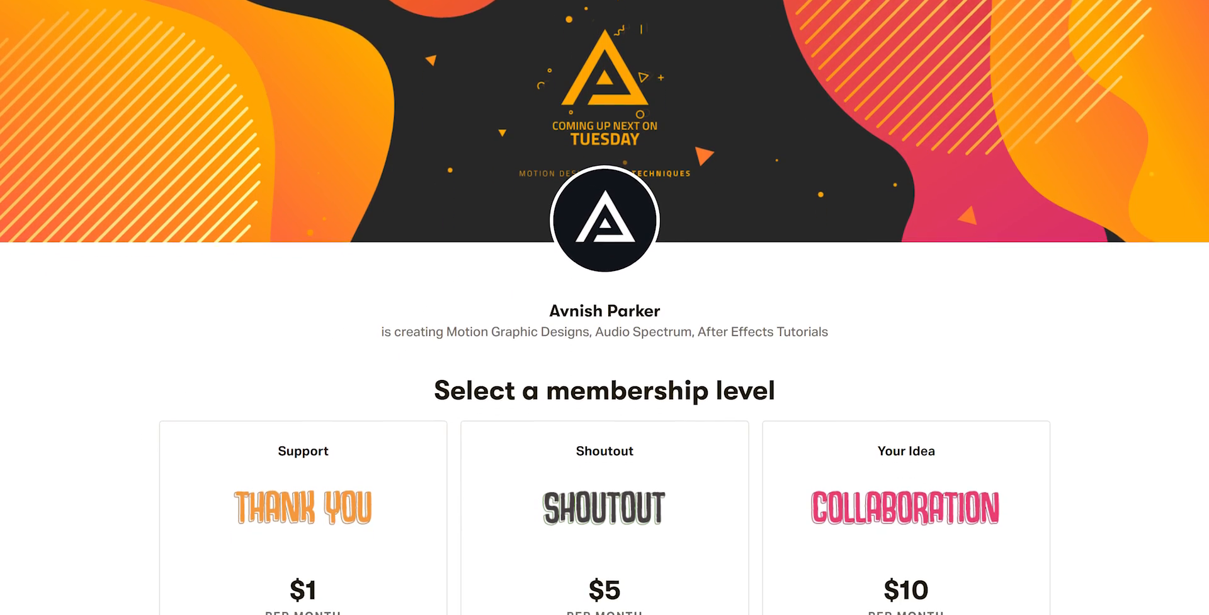
# Scroll the Patreon page past the membership tiers to the About section.
pyautogui.scroll(-3)
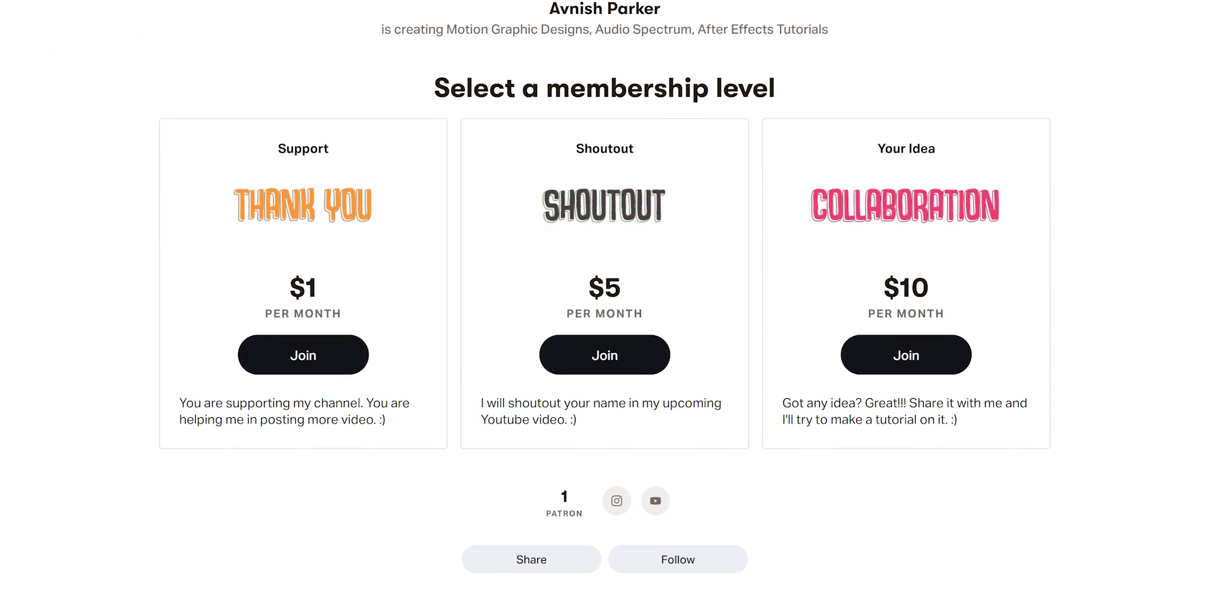
pyautogui.scroll(-3)
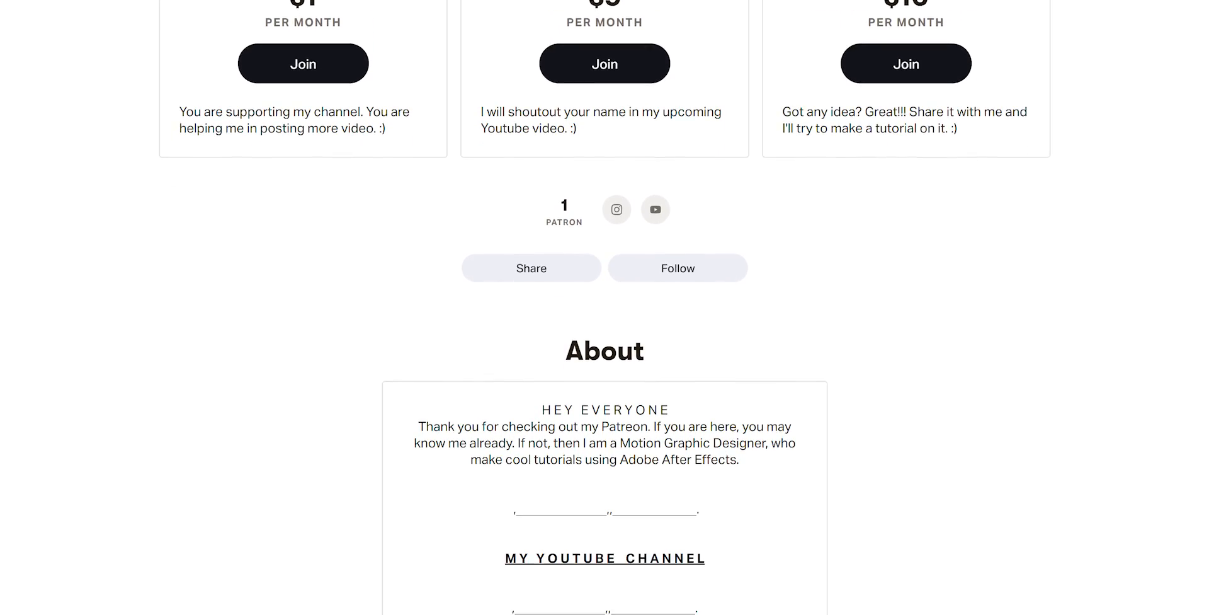
pyautogui.scroll(-3)
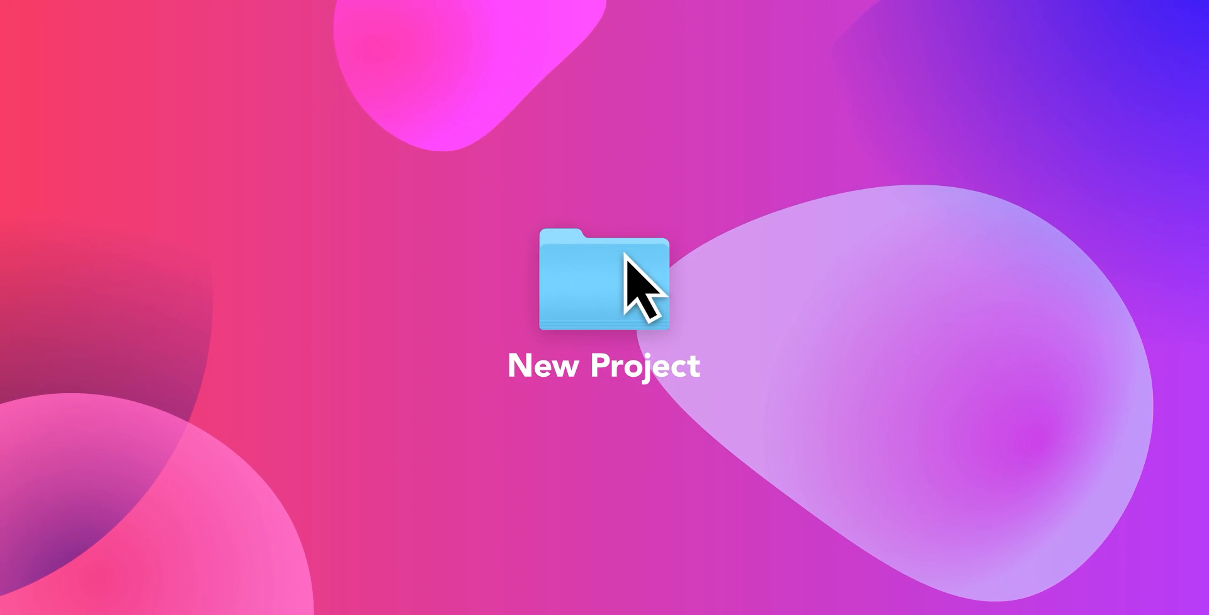
# Open the New Project folder to reveal the bicycle illustration with Download banner.
pyautogui.doubleClick(602, 284)
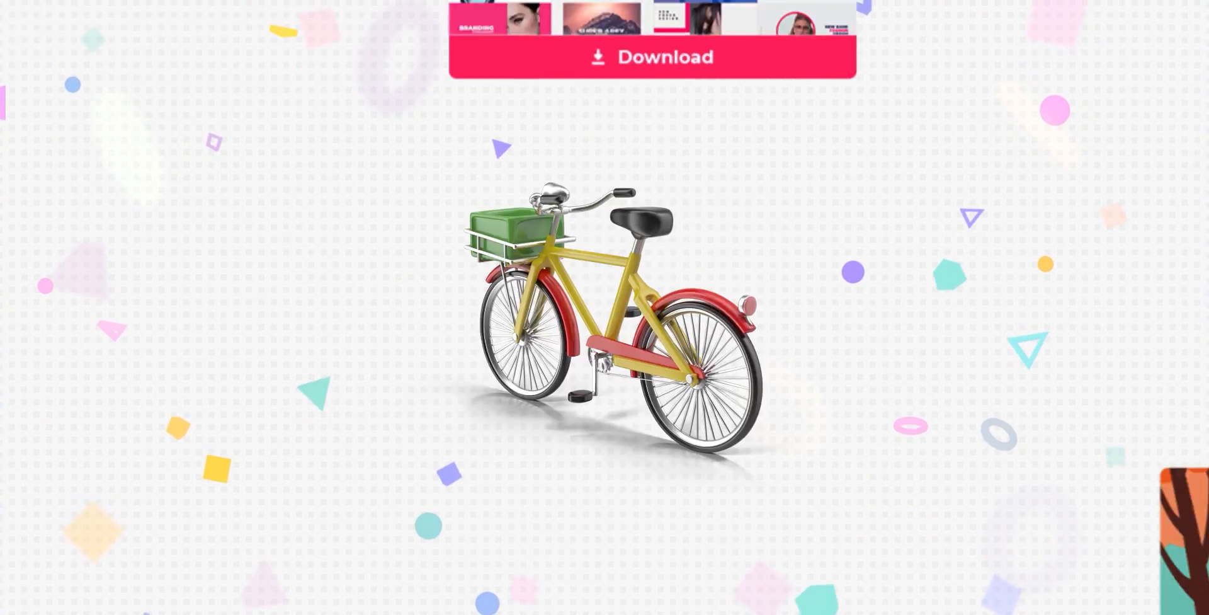